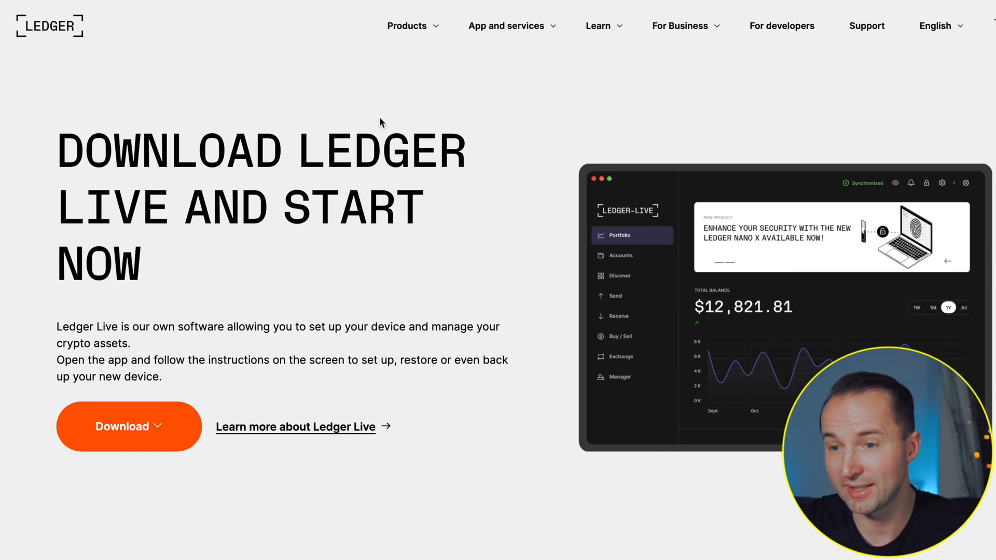
{"action": "mouse_move", "coordinate": [163, 422]}
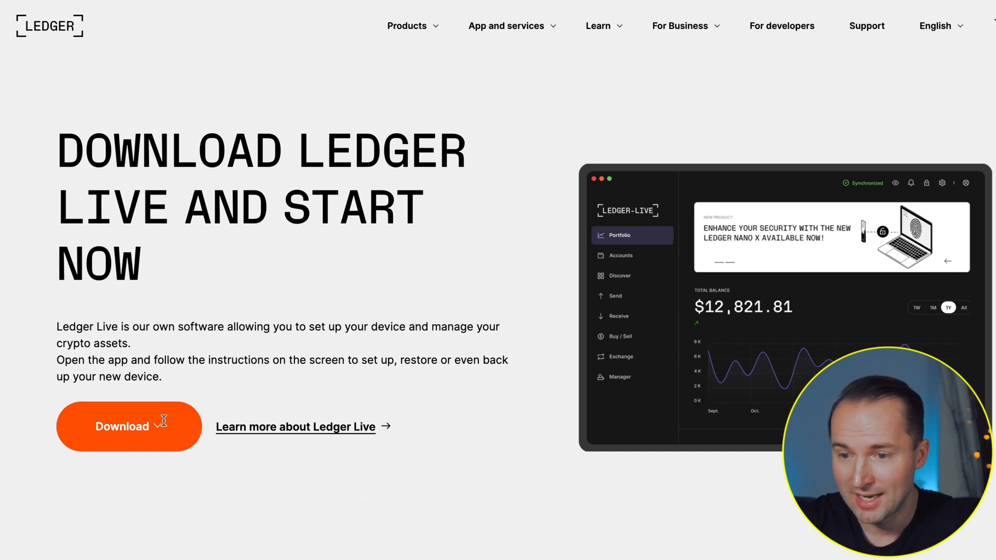
Download the desktop app and view the portfolio balance over the past month and year.
{"action": "left_click", "coordinate": [129, 427]}
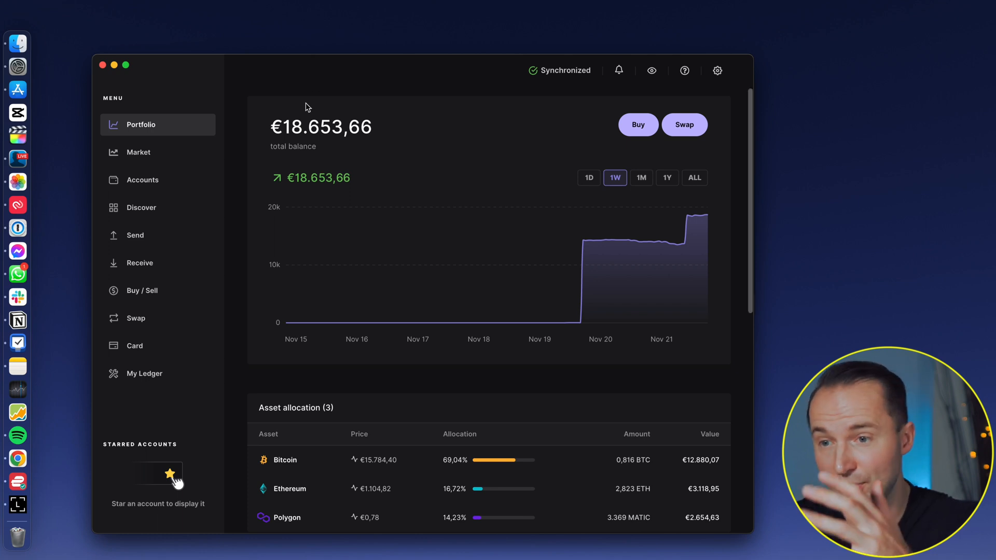
{"action": "left_click", "coordinate": [641, 178]}
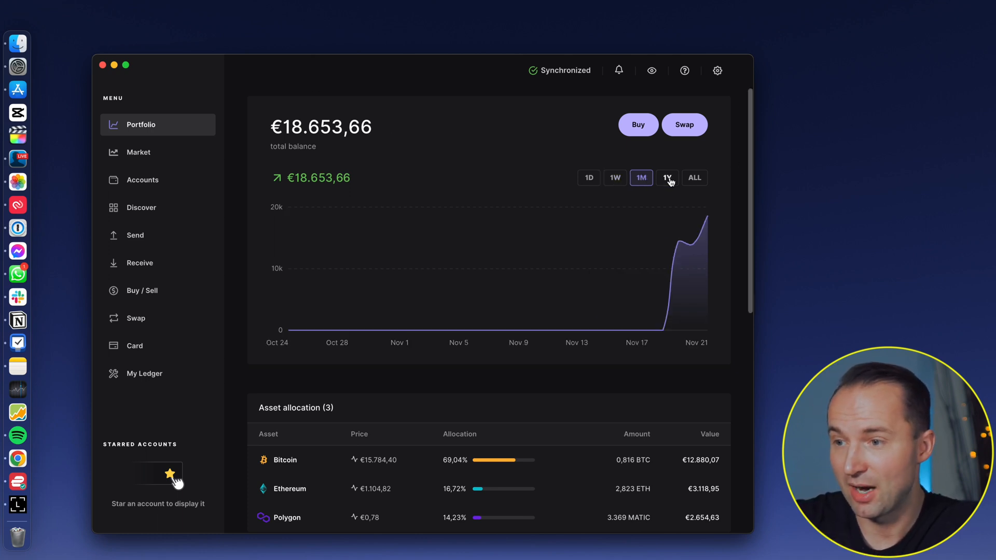
{"action": "left_click", "coordinate": [613, 178]}
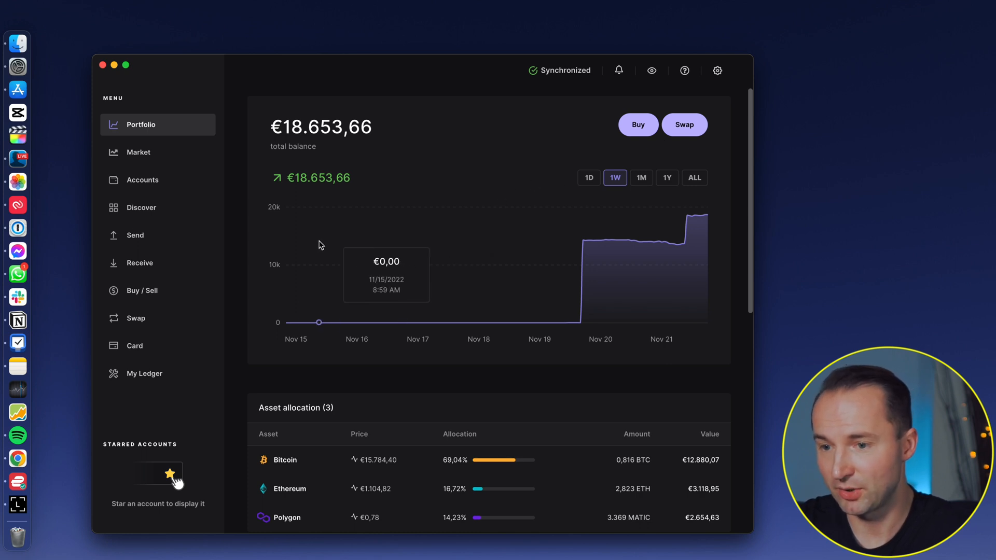
{"action": "scroll", "scroll_direction": "down", "scroll_amount": 3}
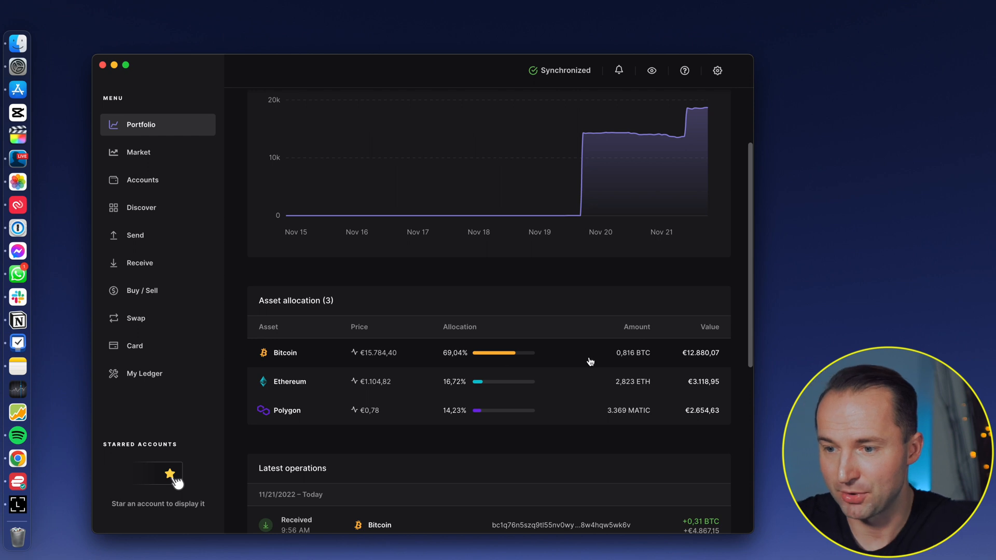
{"action": "mouse_move", "coordinate": [582, 389]}
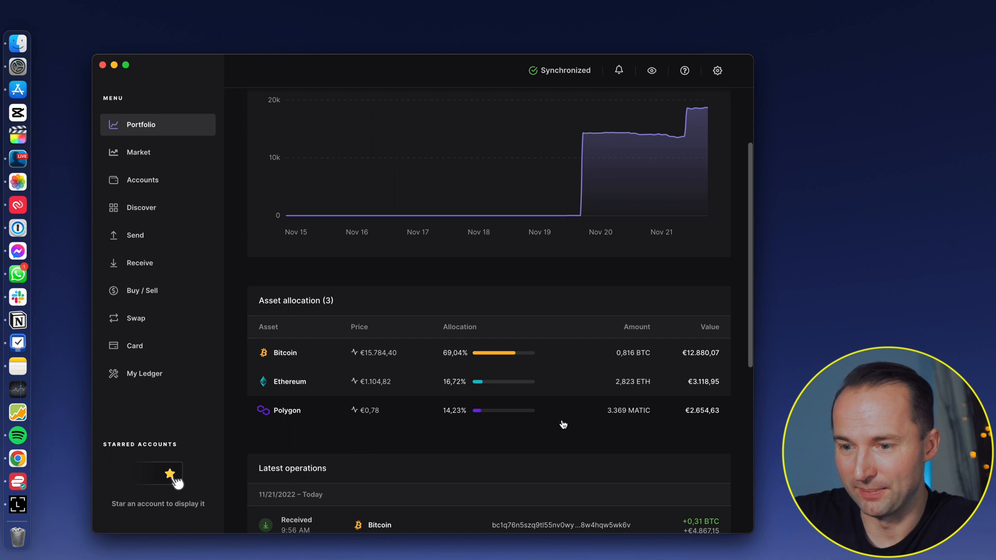
{"action": "scroll", "scroll_direction": "down", "scroll_amount": 3}
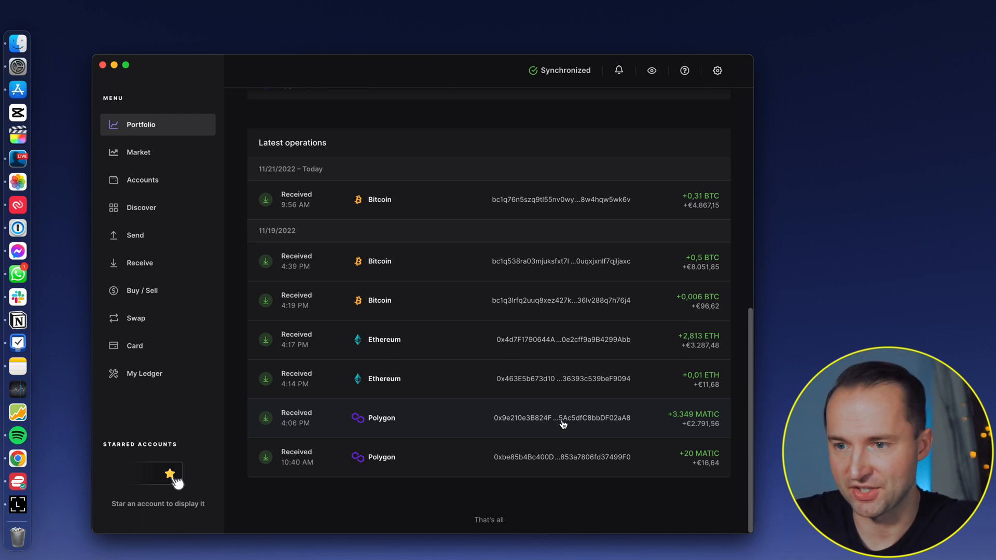
Show Bitcoin's Market page with its price chart and scroll through its price and market-cap stats.
{"action": "left_click", "coordinate": [138, 152]}
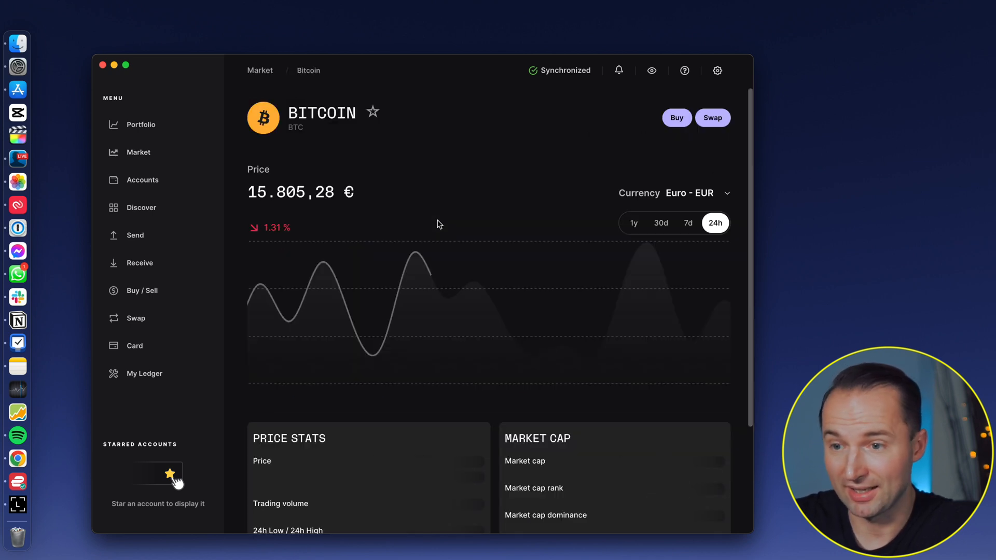
{"action": "left_click", "coordinate": [687, 223]}
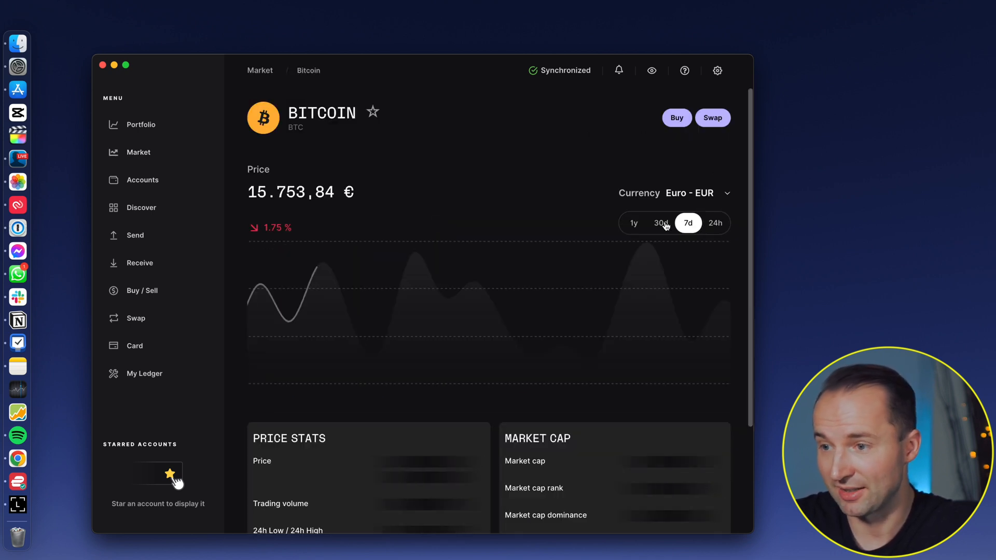
{"action": "scroll", "scroll_direction": "down", "scroll_amount": 3}
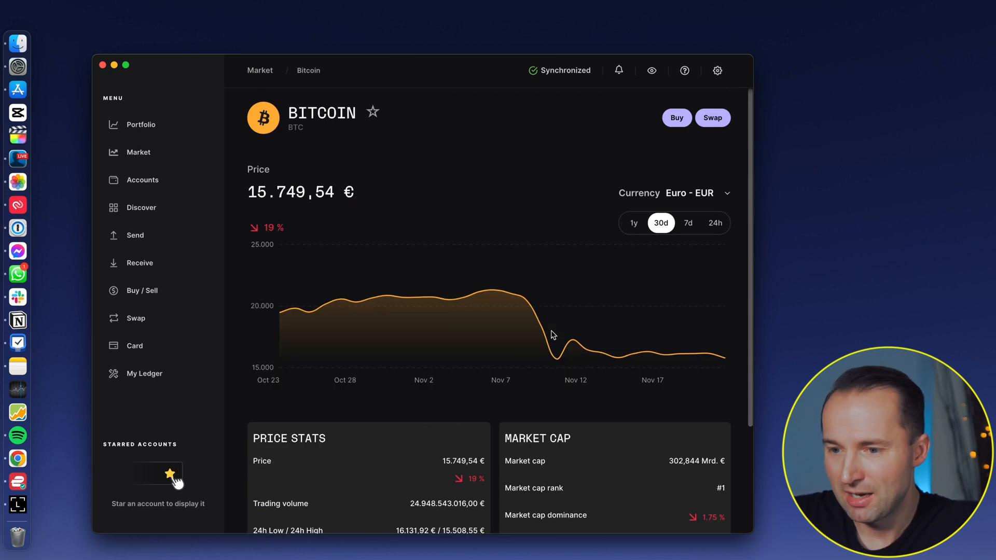
{"action": "scroll", "scroll_direction": "down", "scroll_amount": 3}
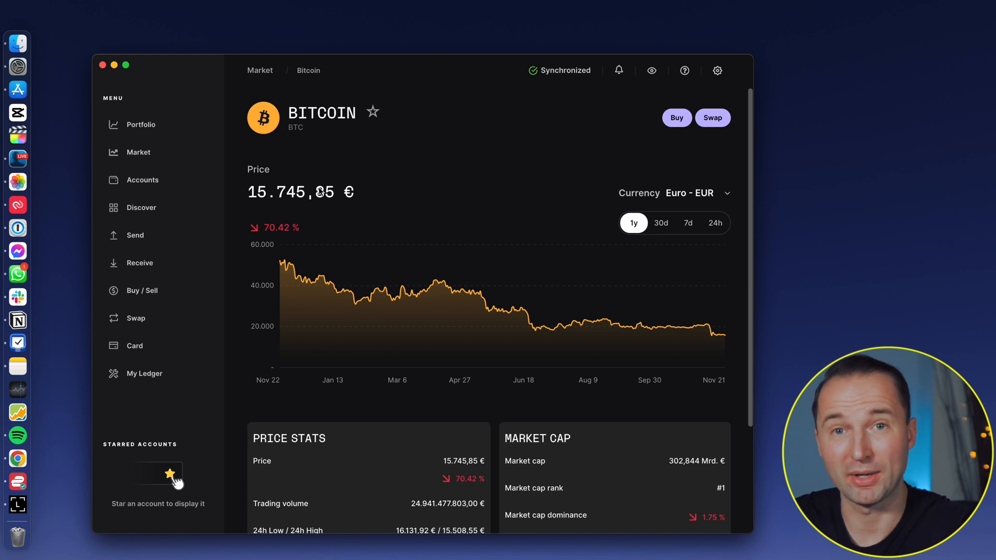
{"action": "mouse_move", "coordinate": [392, 186]}
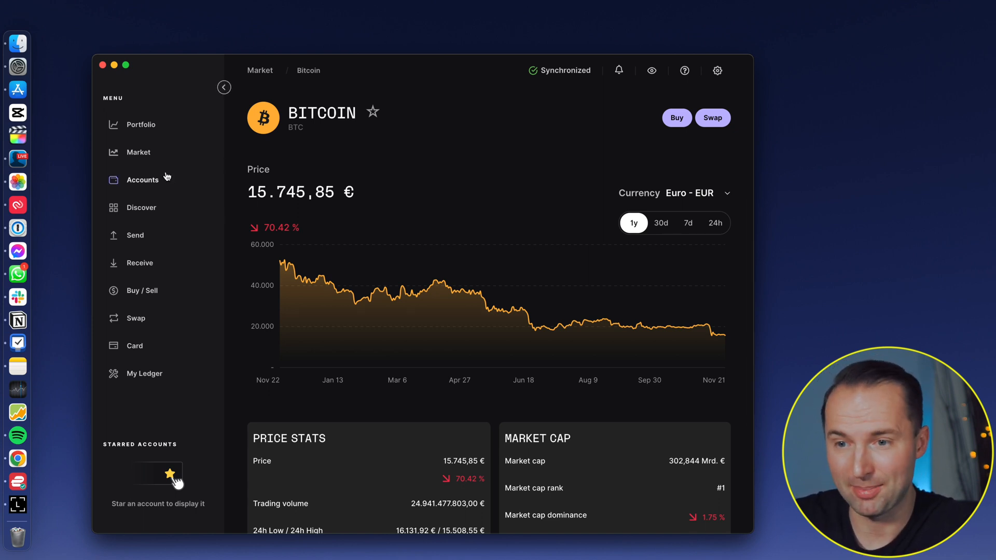
View all accounts as cards with mini charts and open the Bitcoin account (0.816 BTC).
{"action": "left_click", "coordinate": [142, 179]}
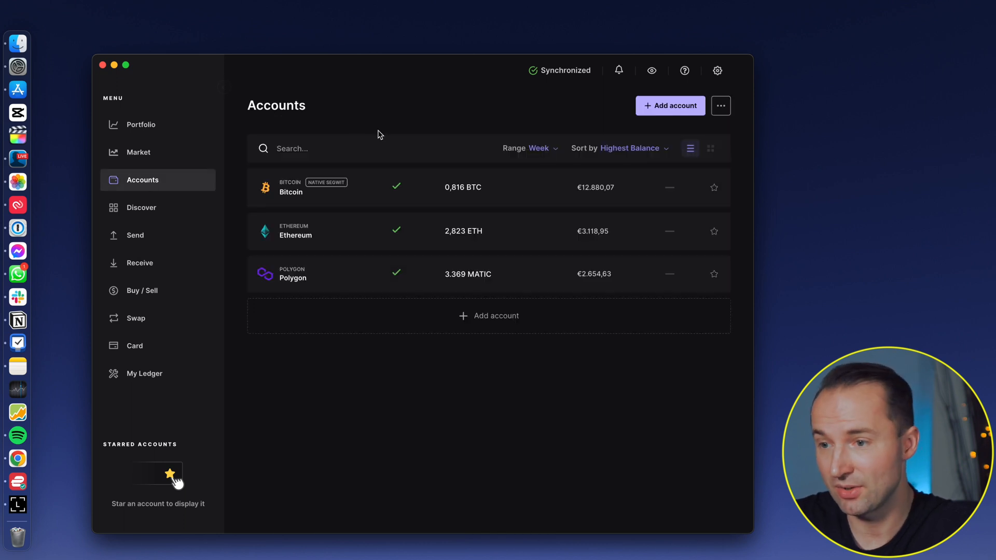
{"action": "mouse_move", "coordinate": [344, 441]}
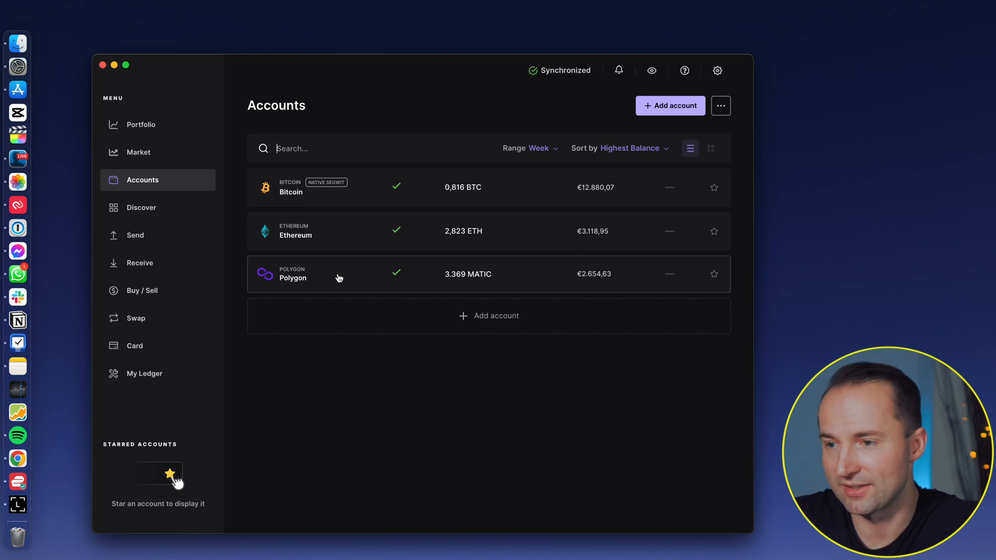
{"action": "left_click", "coordinate": [710, 149]}
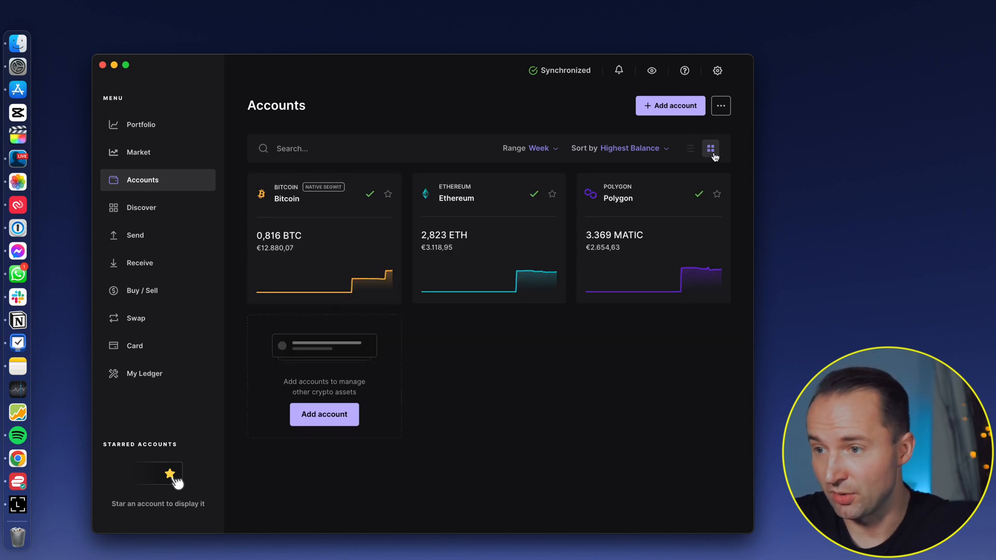
{"action": "left_click", "coordinate": [690, 148]}
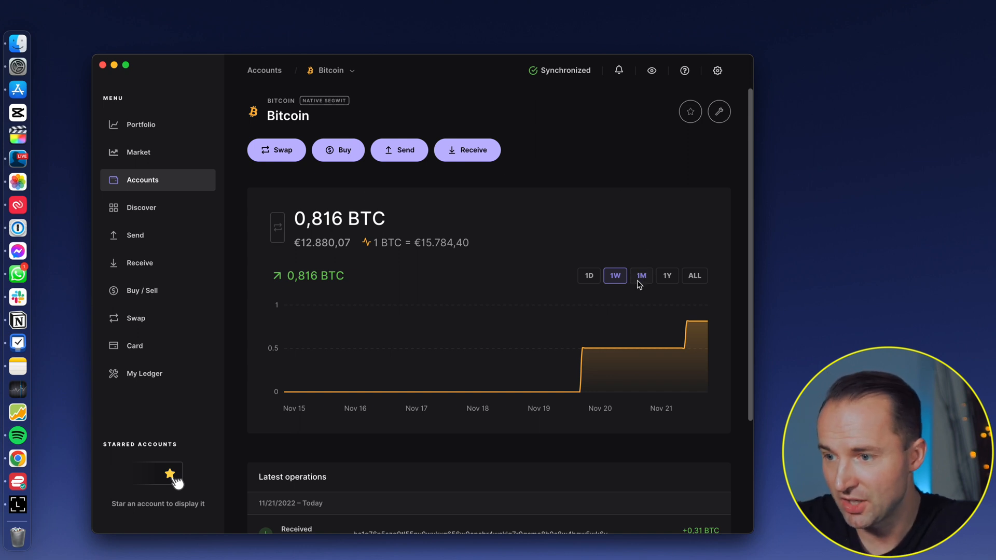
Show Bitcoin's one-month balance, review its Edit account name and BTC unit, and return to the accounts list.
{"action": "left_click", "coordinate": [641, 275]}
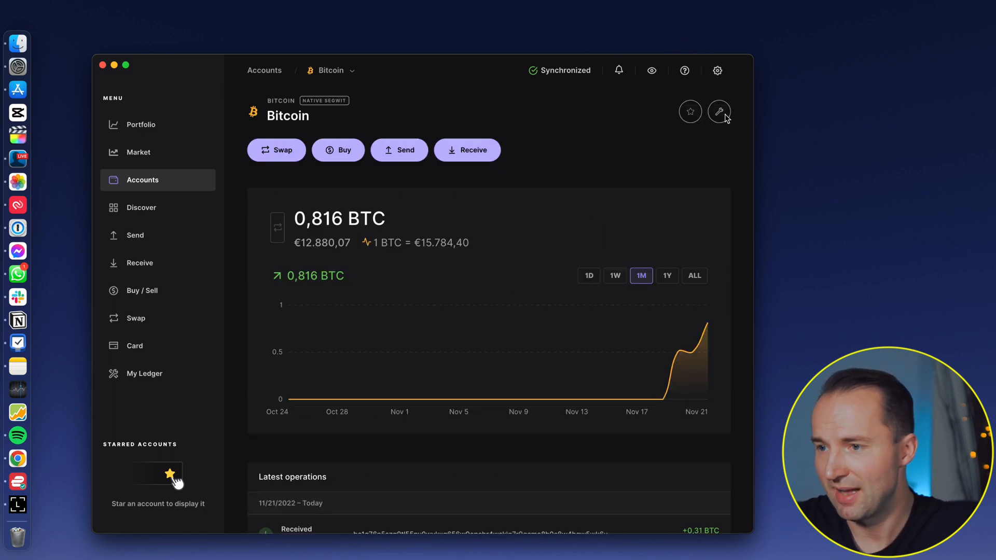
{"action": "left_click", "coordinate": [717, 111]}
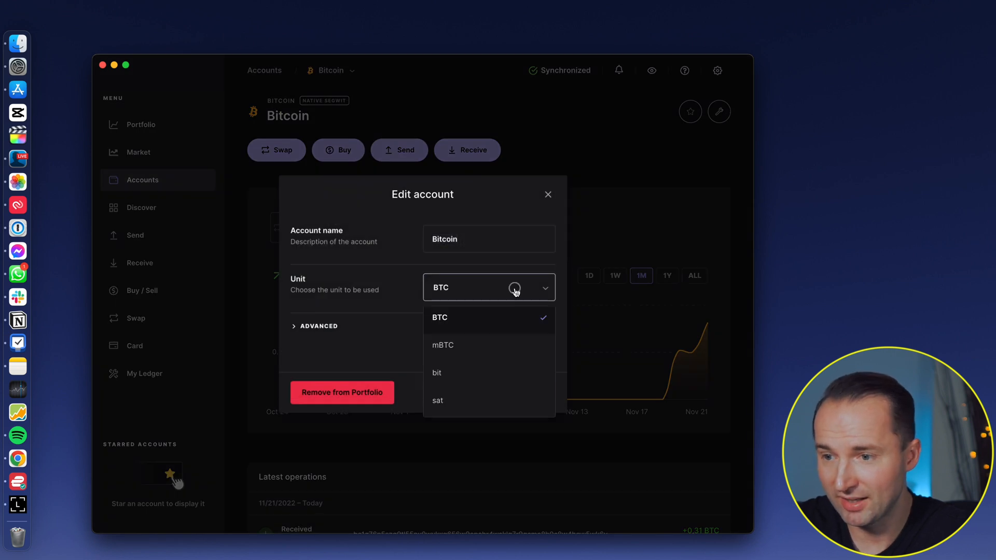
{"action": "left_click", "coordinate": [439, 318]}
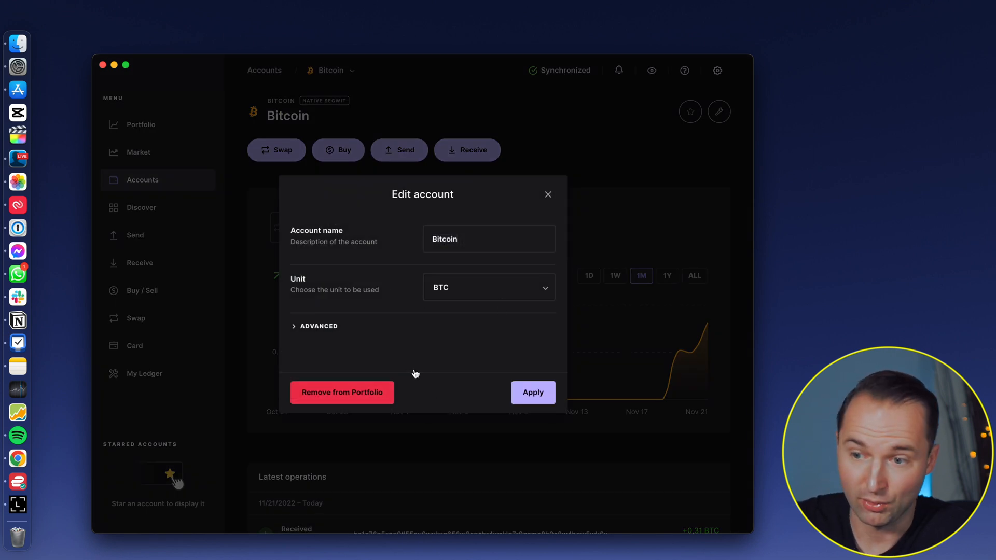
{"action": "left_click", "coordinate": [546, 194]}
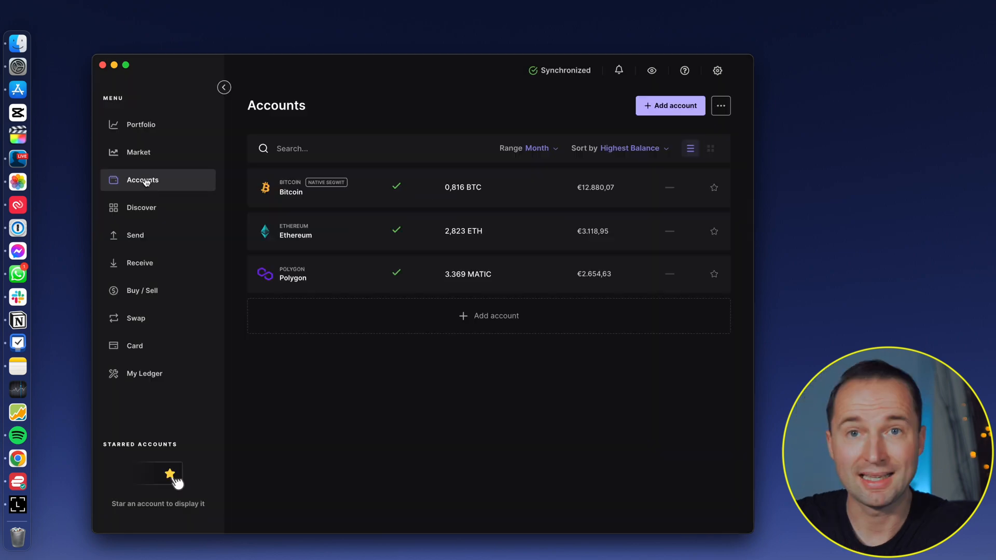
Browse the Discover catalogue down to the Lido staking app and dismiss its external-application warning.
{"action": "left_click", "coordinate": [141, 207]}
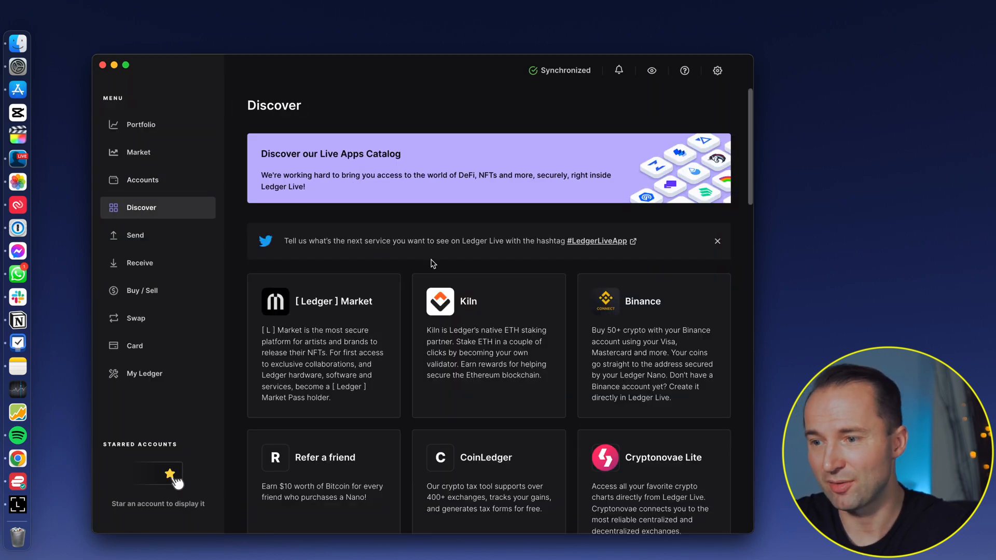
{"action": "scroll", "scroll_direction": "down", "scroll_amount": 3}
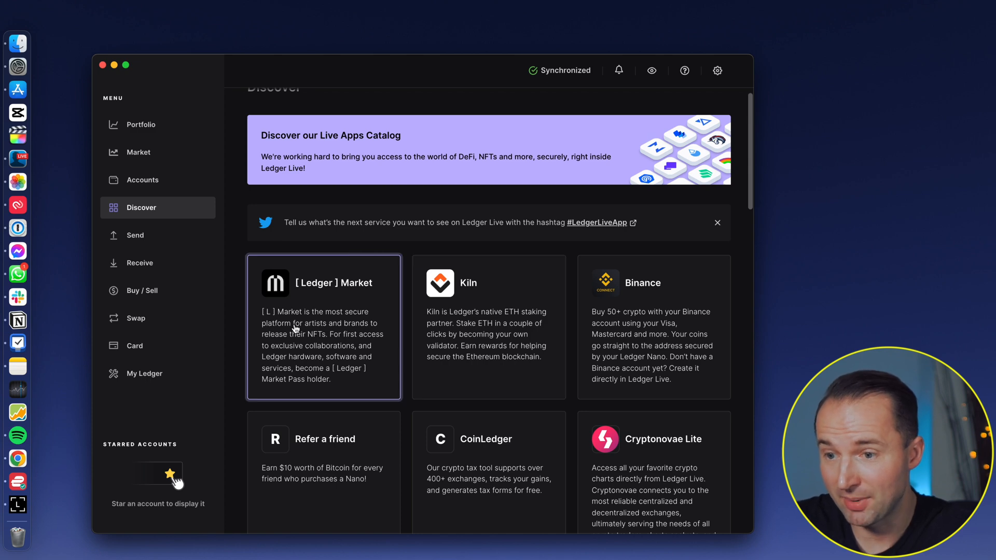
{"action": "scroll", "scroll_direction": "down", "scroll_amount": 3}
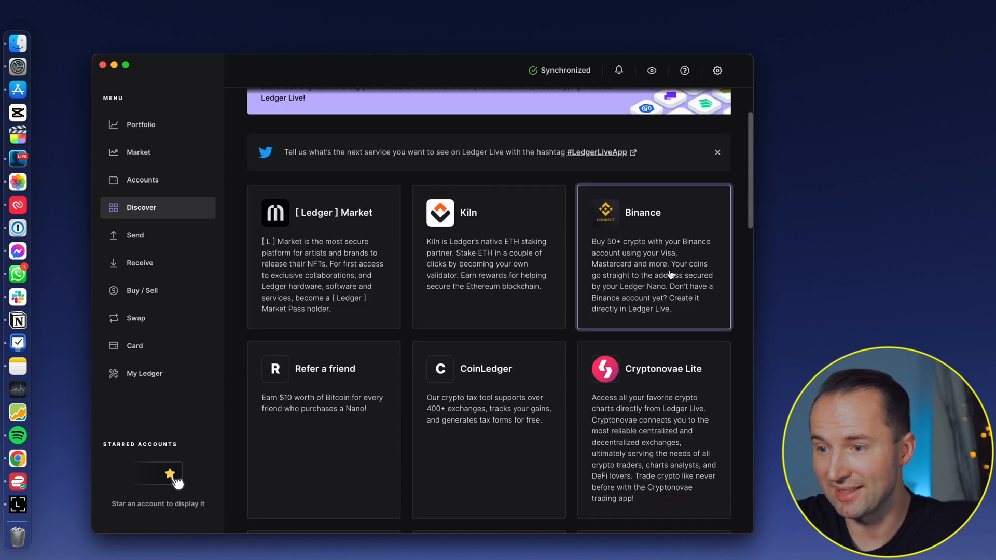
{"action": "scroll", "scroll_direction": "down", "scroll_amount": 3}
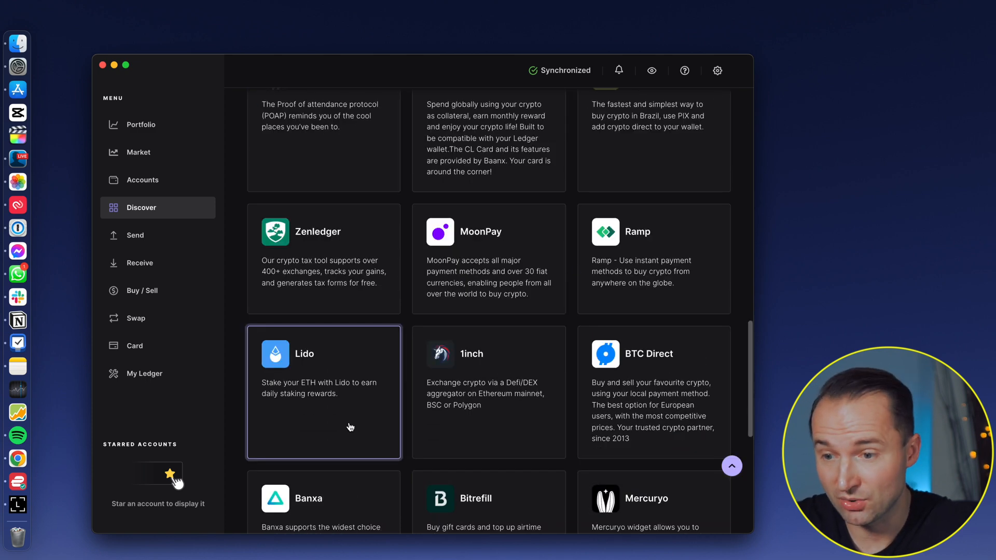
{"action": "left_click", "coordinate": [324, 393]}
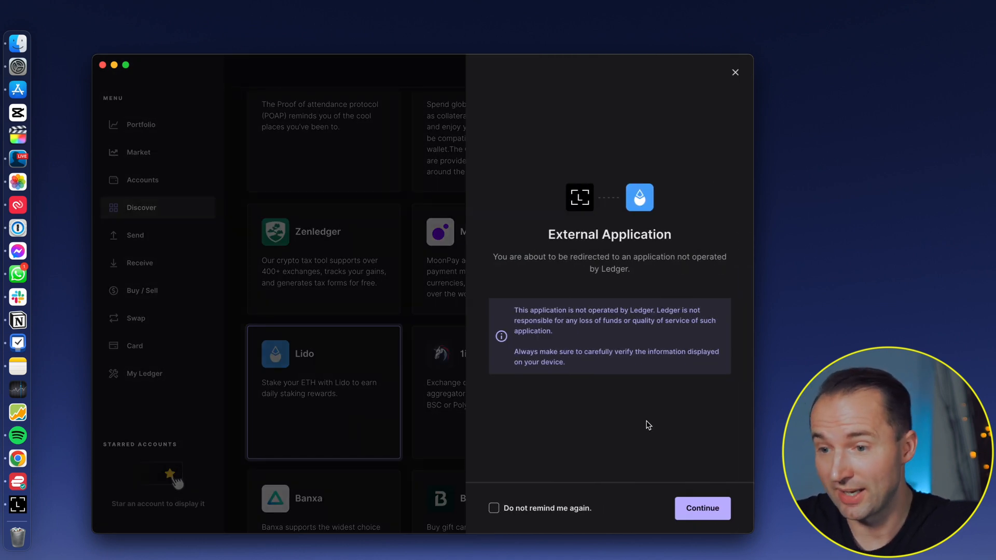
{"action": "mouse_move", "coordinate": [398, 239]}
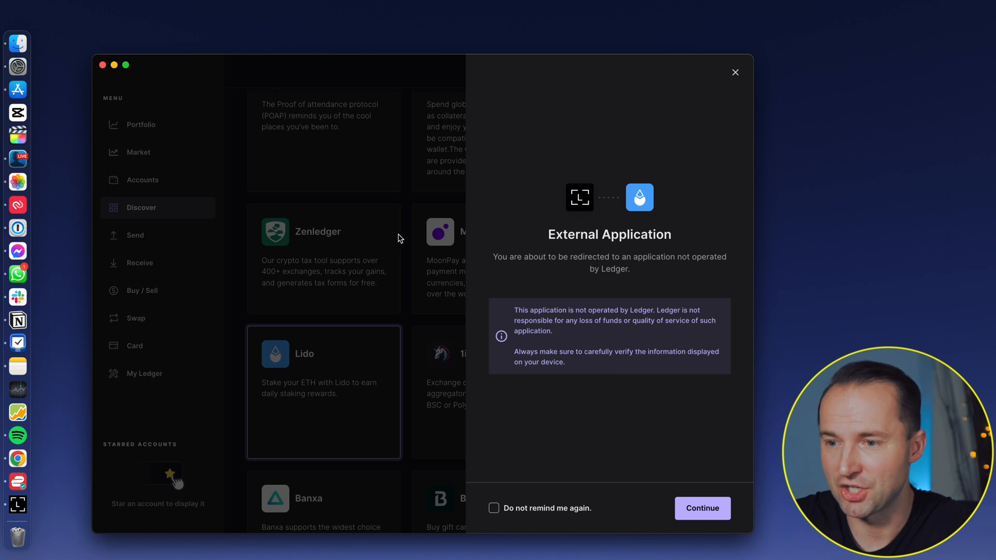
{"action": "left_click", "coordinate": [734, 72]}
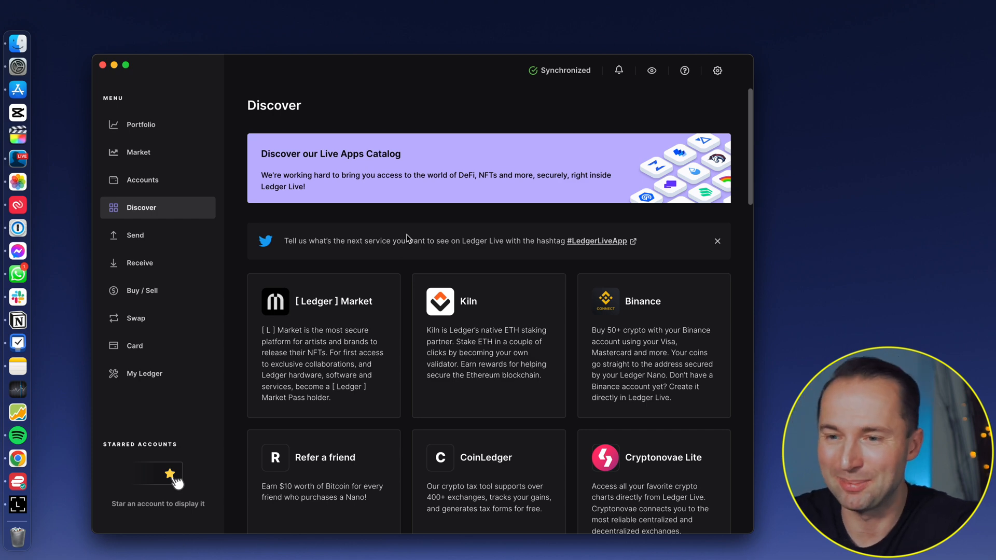
{"action": "left_click", "coordinate": [133, 236]}
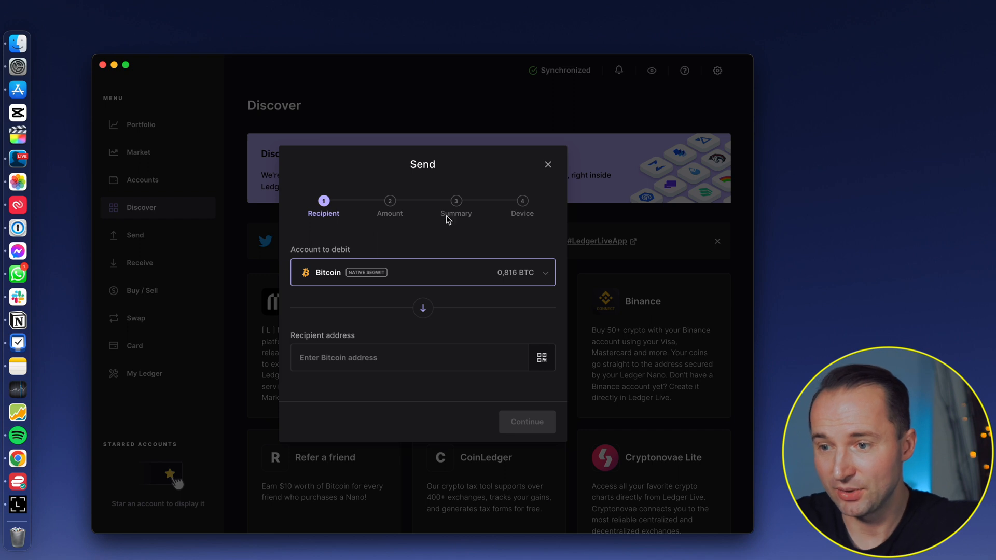
{"action": "left_click", "coordinate": [421, 273]}
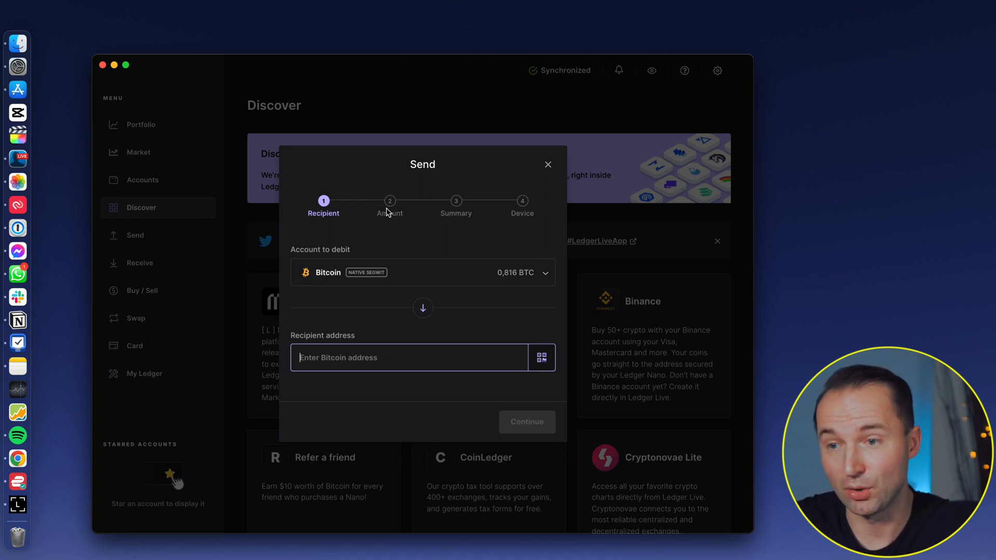
{"action": "mouse_move", "coordinate": [457, 207]}
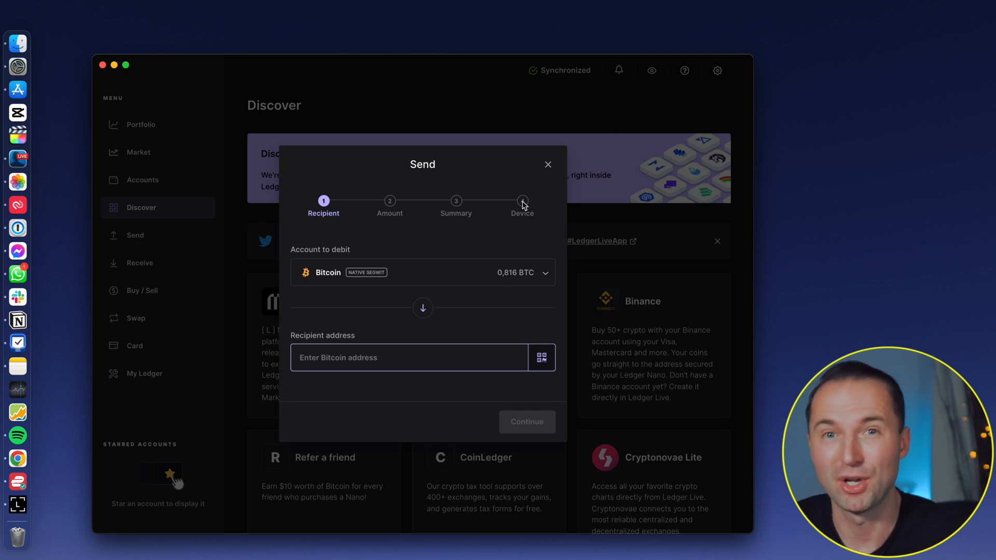
{"action": "left_click", "coordinate": [547, 165]}
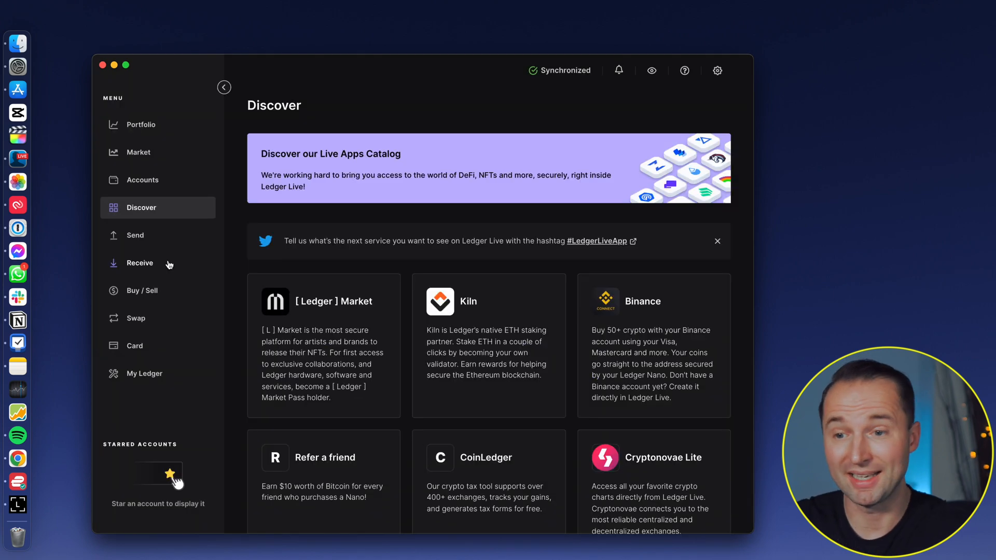
{"action": "left_click", "coordinate": [138, 263]}
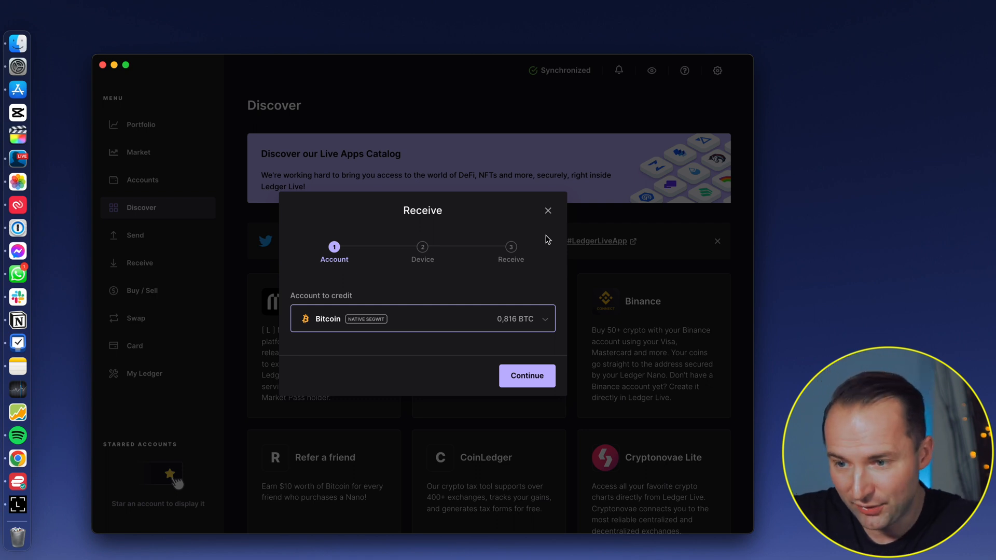
{"action": "mouse_move", "coordinate": [497, 247]}
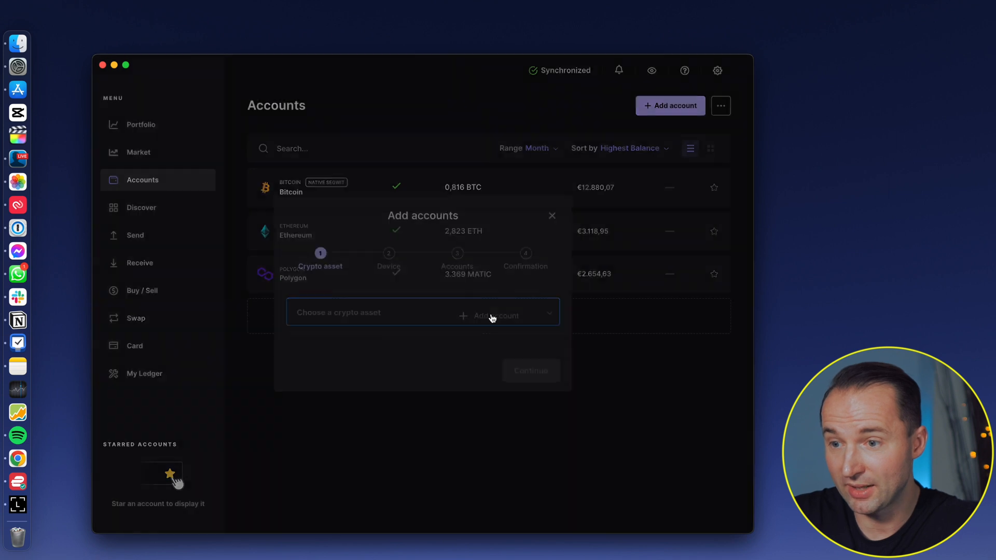
Search the asset list for 'shib', pick SHIBA INU (SHIB), then close the wizard without adding it.
{"action": "left_click", "coordinate": [419, 312]}
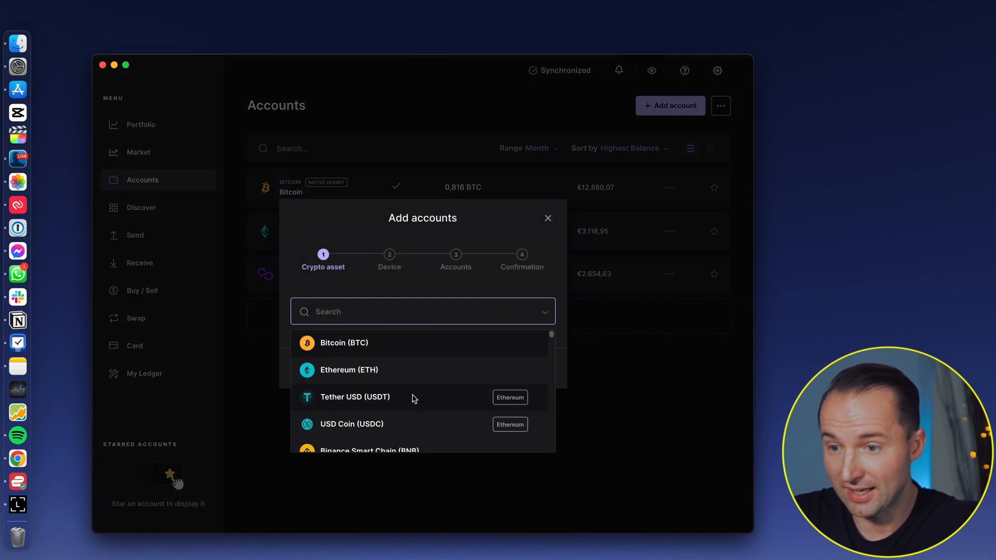
{"action": "scroll", "scroll_direction": "down", "scroll_amount": 3}
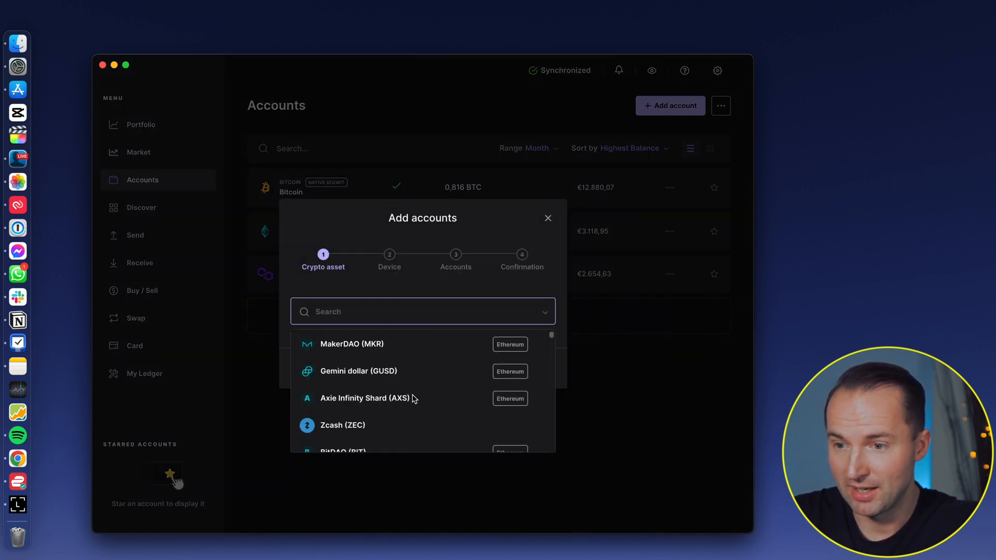
{"action": "type", "text": "shib"}
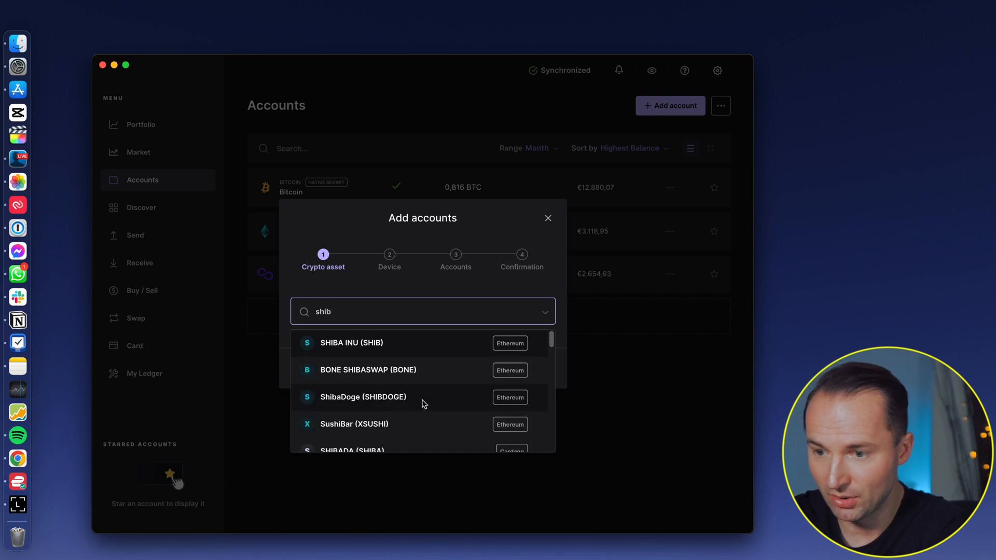
{"action": "left_click", "coordinate": [352, 343]}
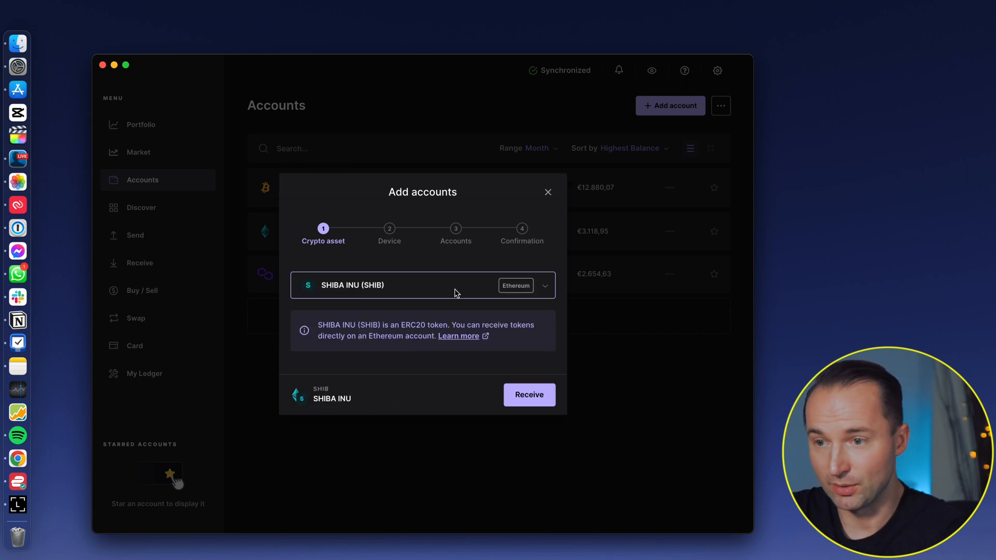
{"action": "left_click", "coordinate": [546, 192]}
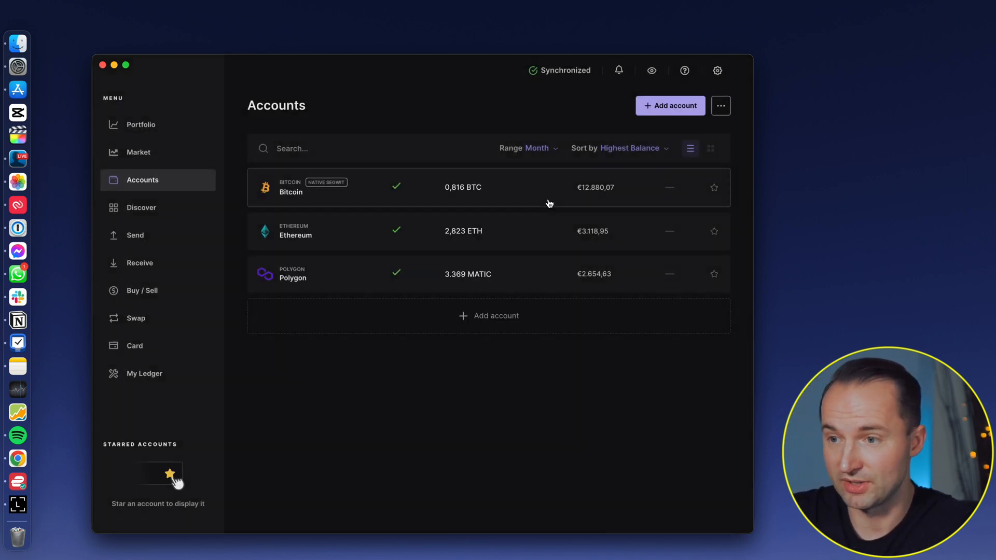
Run the Receive flow for the Bitcoin account, verify the address on the device and finish with Done.
{"action": "left_click", "coordinate": [139, 263]}
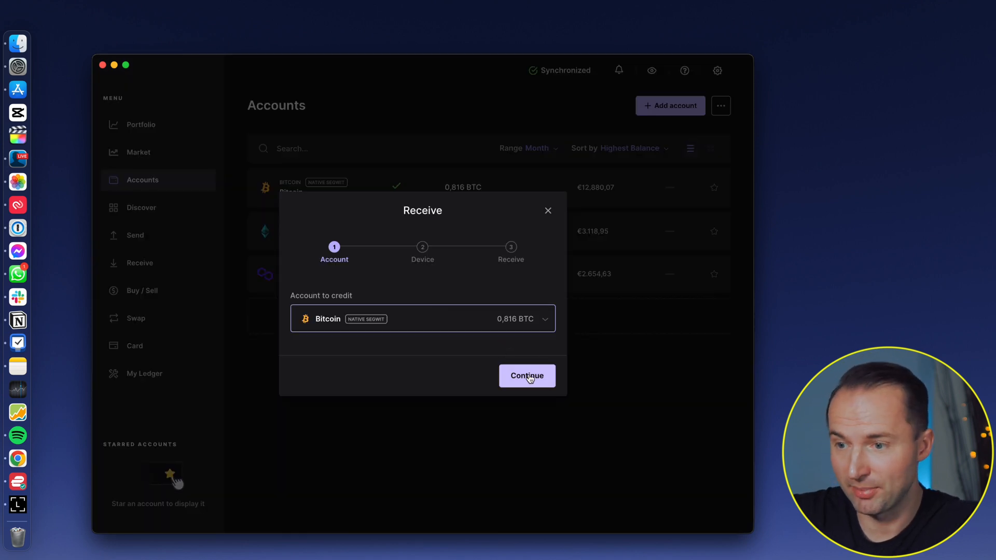
{"action": "left_click", "coordinate": [526, 375]}
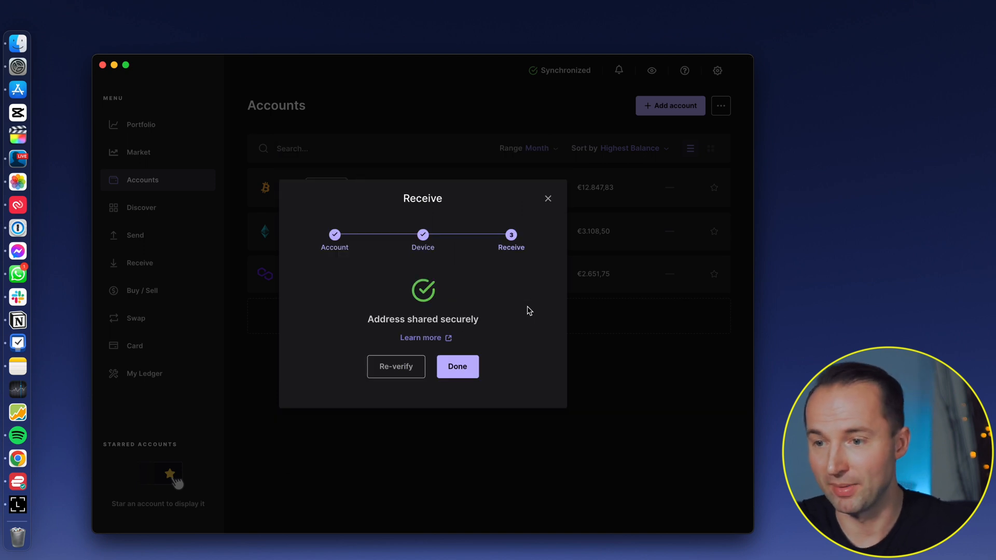
{"action": "left_click", "coordinate": [456, 367]}
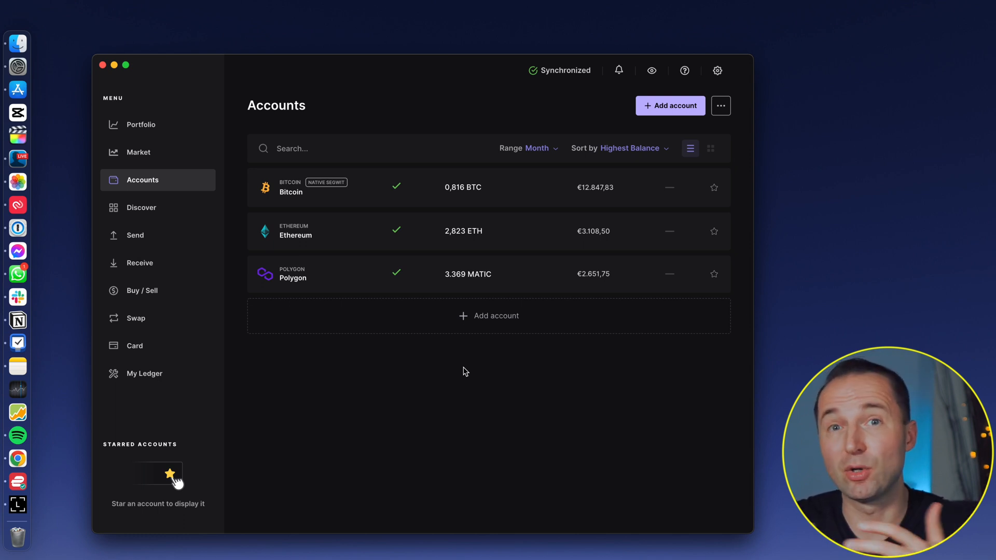
Glance at the Sell tab, then continue buying Bitcoin to MoonPay's €300 Buy BTC quote.
{"action": "left_click", "coordinate": [142, 290]}
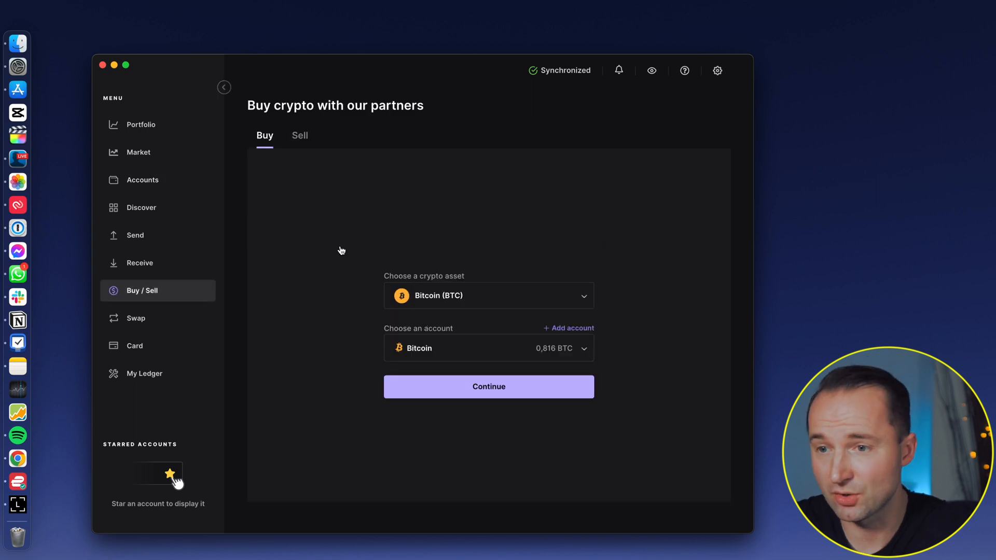
{"action": "left_click", "coordinate": [299, 135]}
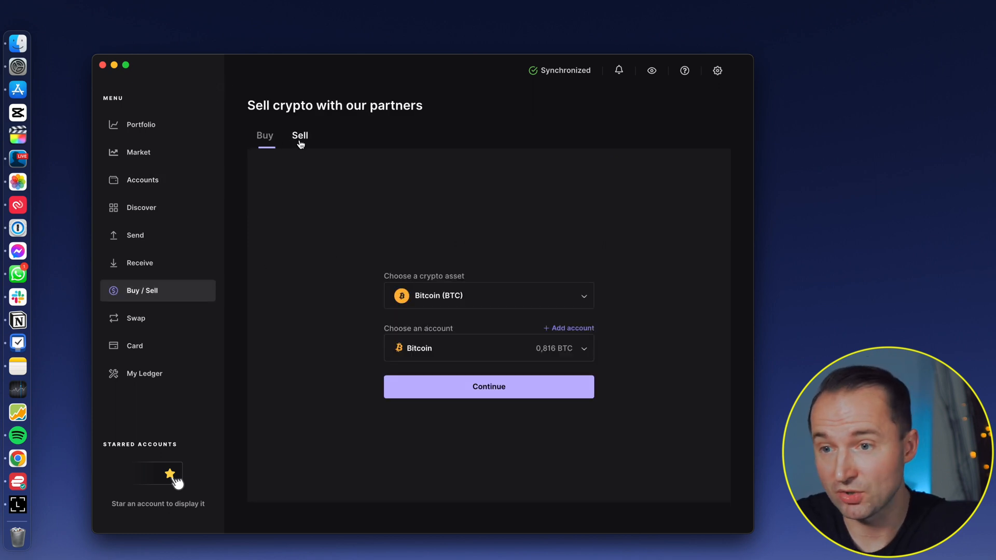
{"action": "left_click", "coordinate": [265, 135]}
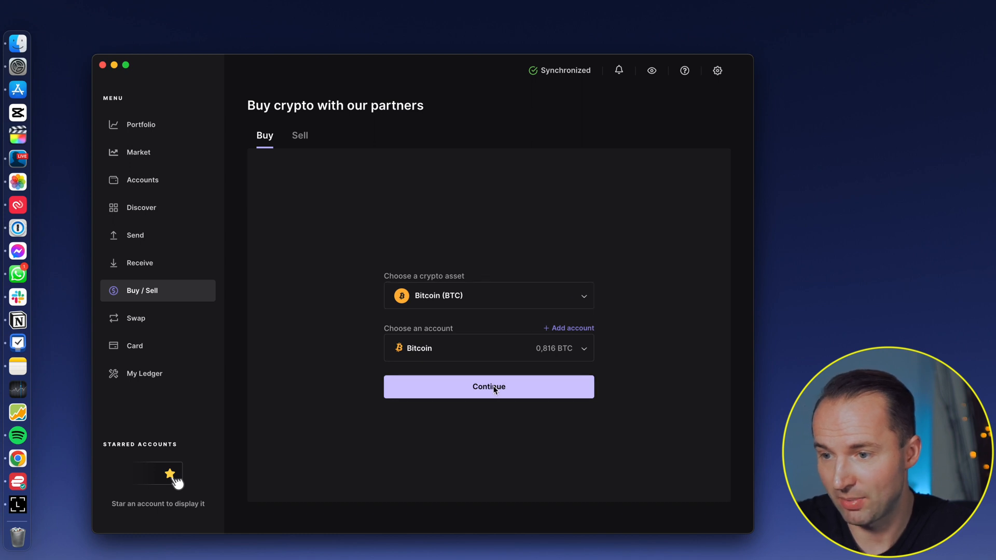
{"action": "left_click", "coordinate": [489, 386]}
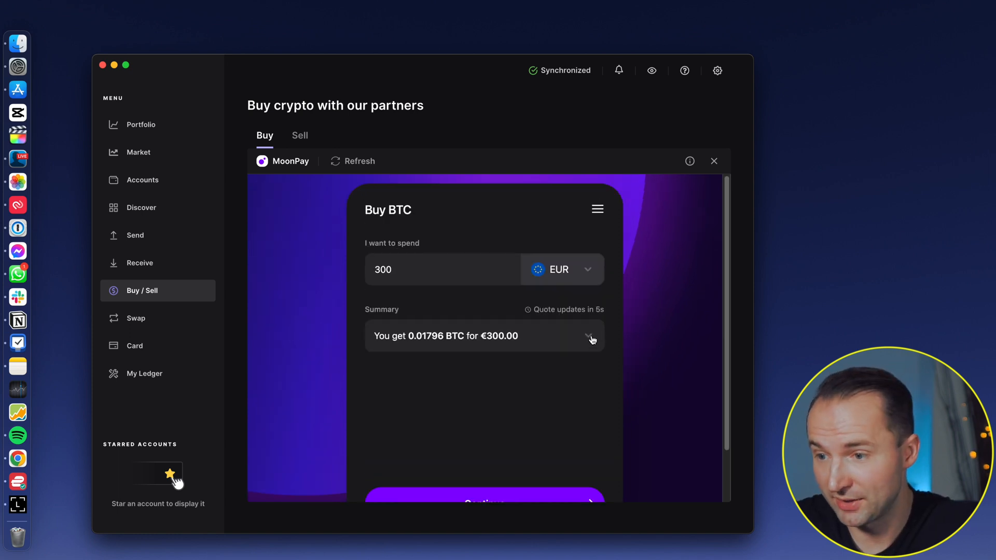
Expand the €300 quote to show 0.01797 BTC, €0.32 network fee and €12.08 processing fee.
{"action": "left_click", "coordinate": [590, 336]}
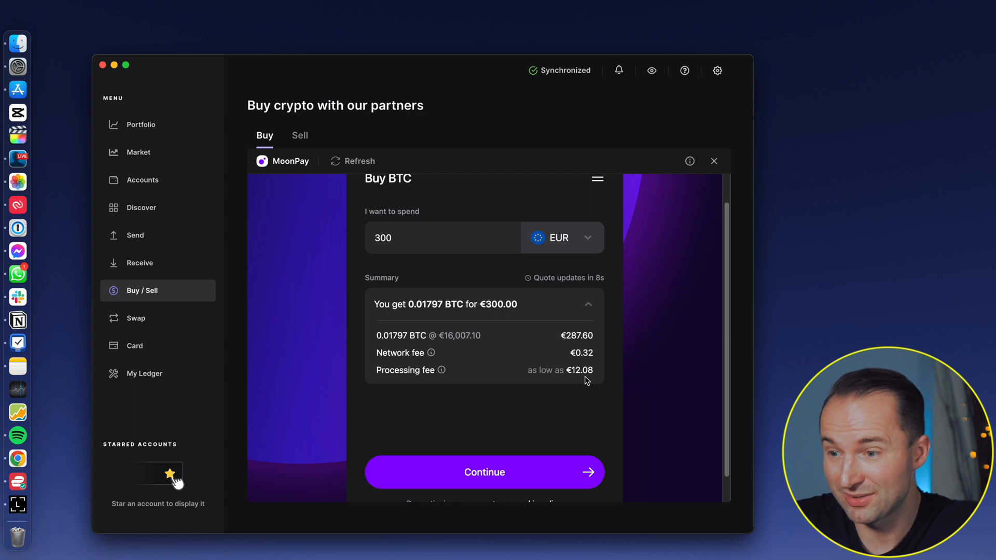
{"action": "mouse_move", "coordinate": [440, 370]}
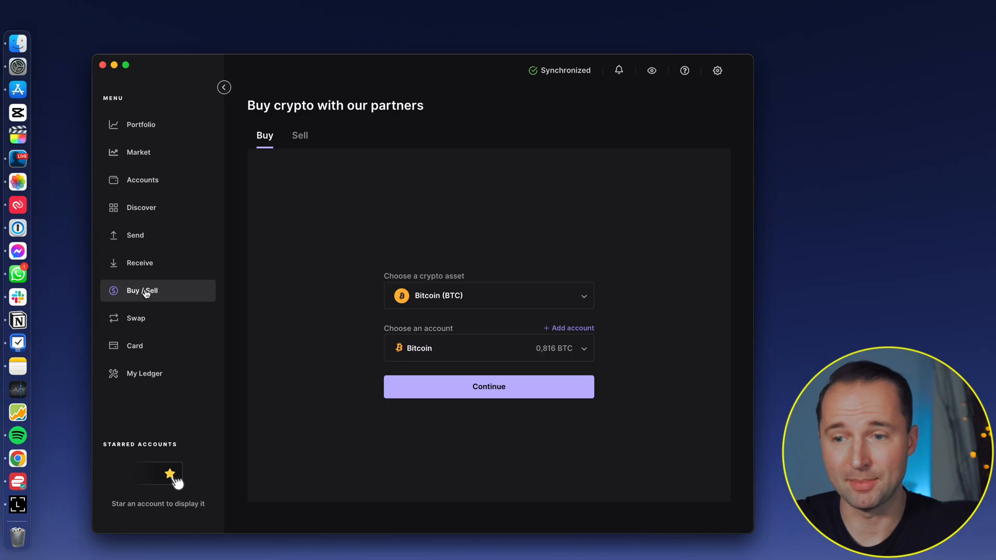
View the Bitcoin-to-Ethereum Swap form, then move on to the Card section.
{"action": "left_click", "coordinate": [135, 318]}
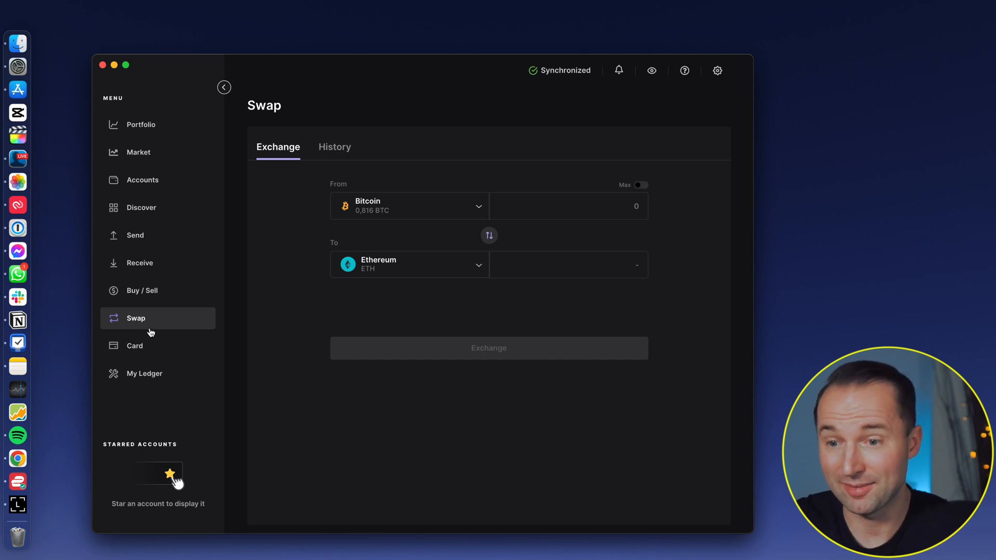
{"action": "left_click", "coordinate": [135, 346]}
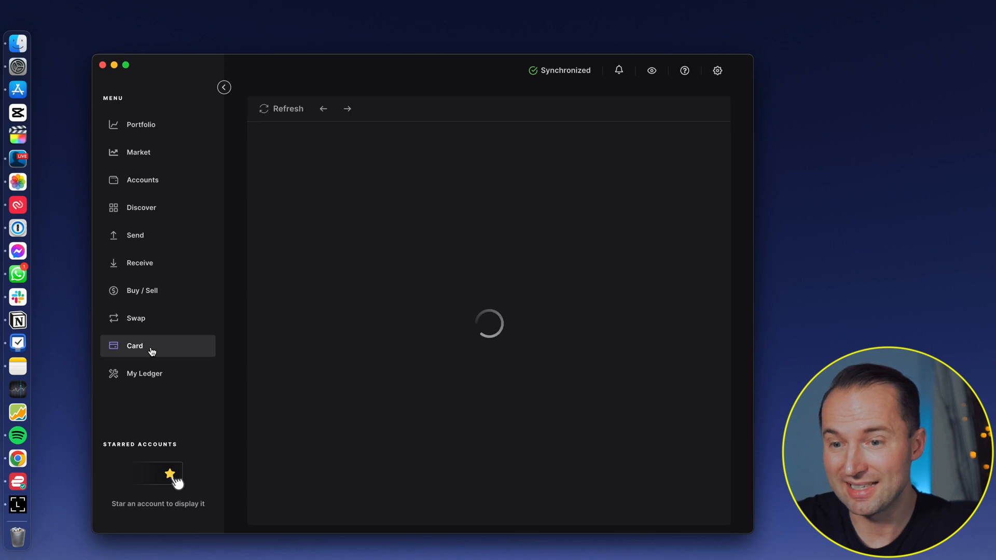
Read through the CL card offer and cashback benefits, then move on to My Ledger with the Nano S Plus.
{"action": "left_click", "coordinate": [134, 346]}
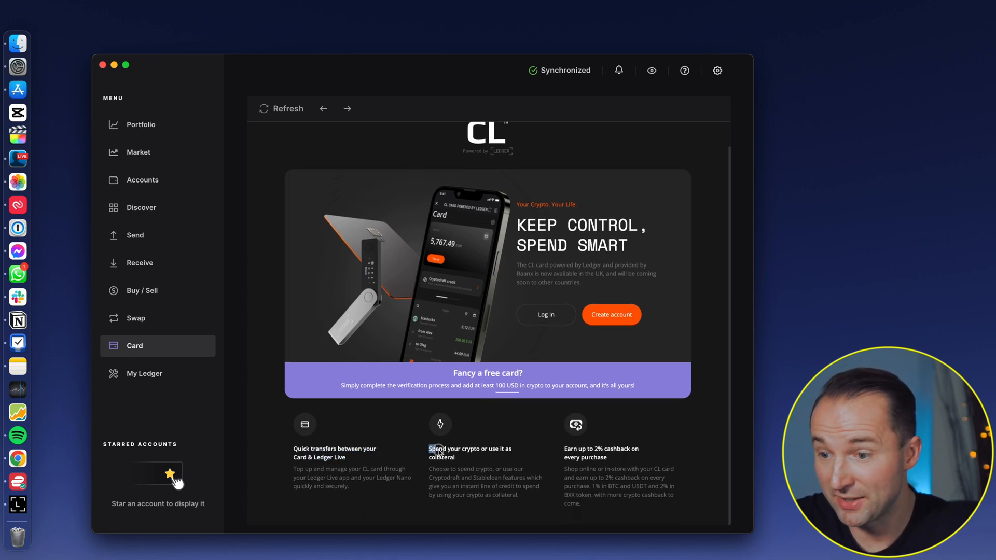
{"action": "double_click", "coordinate": [470, 449]}
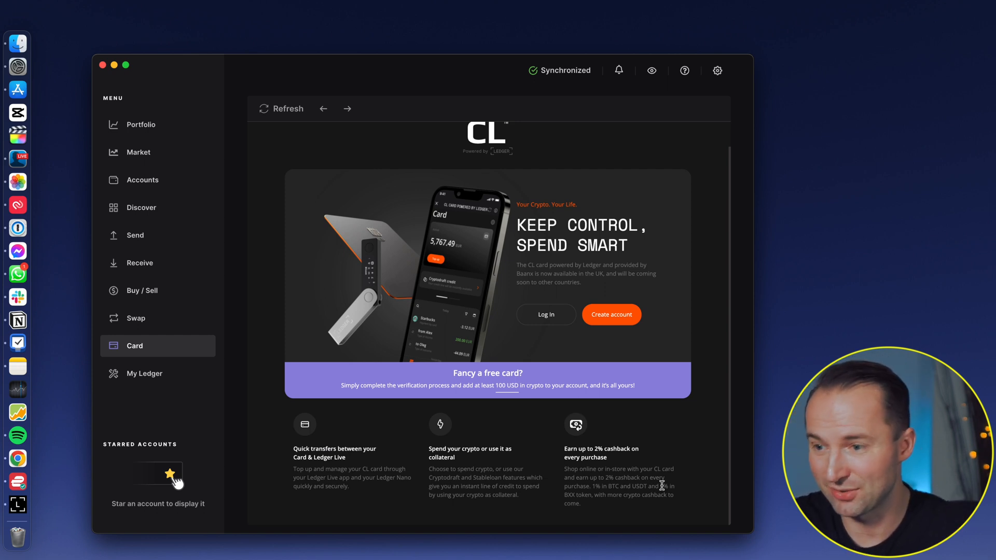
{"action": "left_click", "coordinate": [143, 372]}
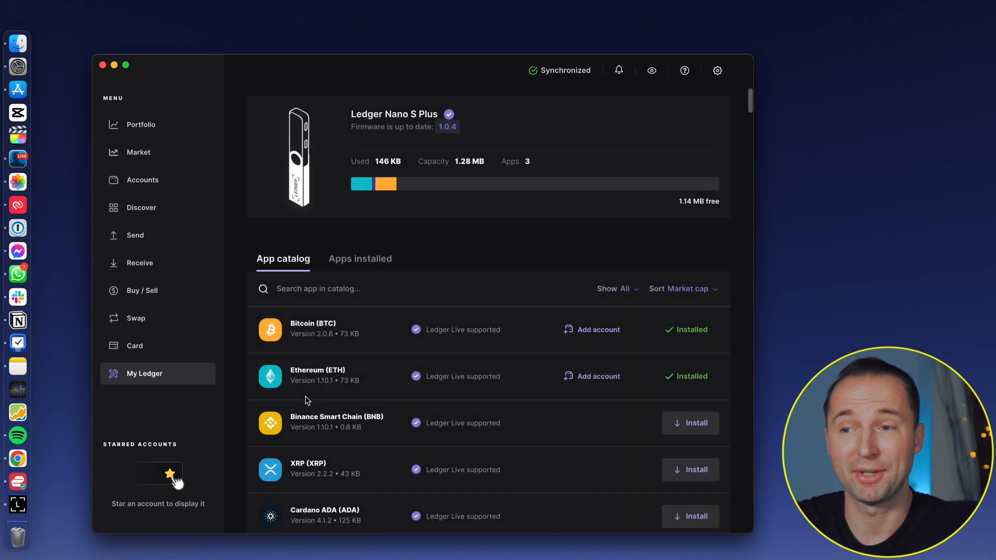
{"action": "mouse_move", "coordinate": [463, 167]}
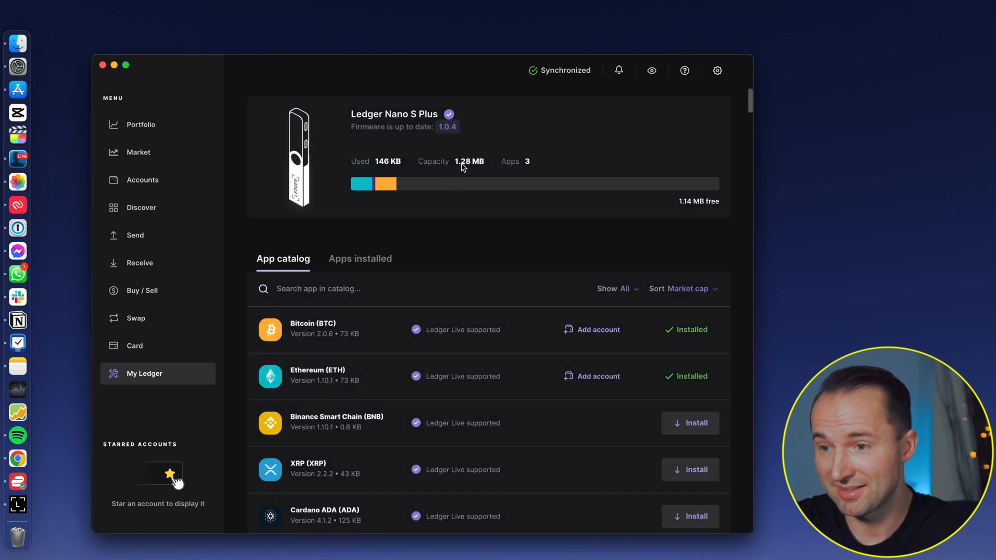
{"action": "mouse_move", "coordinate": [474, 173]}
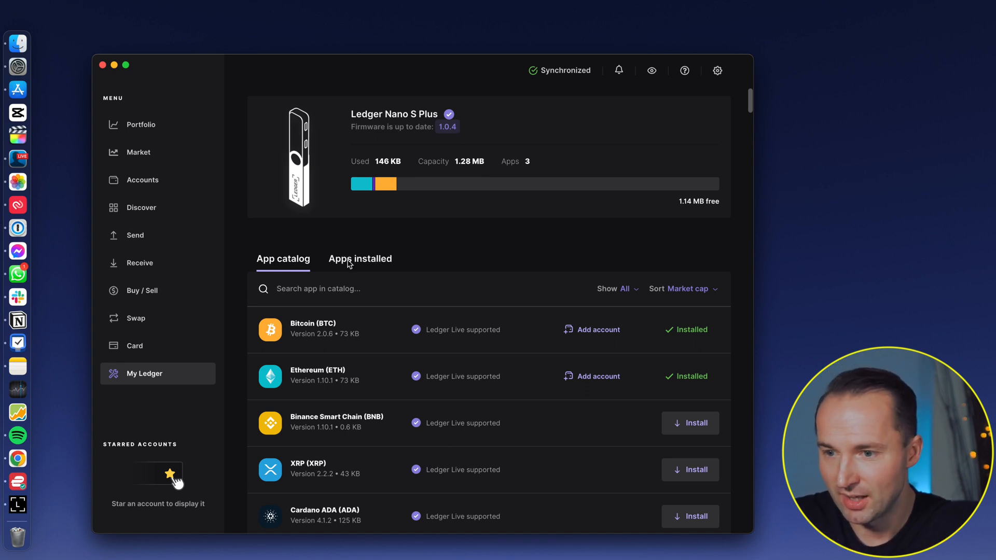
Browse the Nano S Plus app catalogue and installed apps, check the services Status, then close the panel.
{"action": "scroll", "scroll_direction": "down", "scroll_amount": 3}
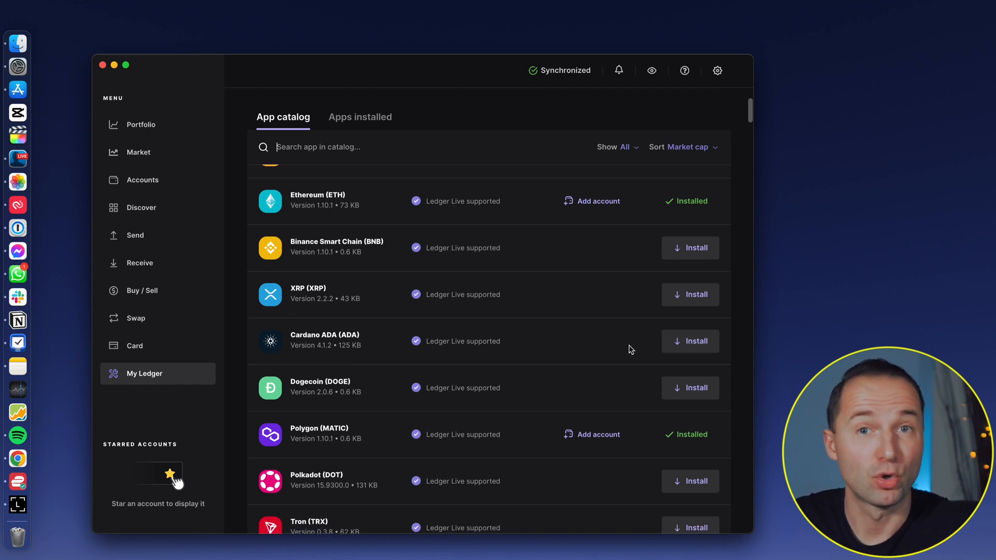
{"action": "scroll", "scroll_direction": "down", "scroll_amount": 3}
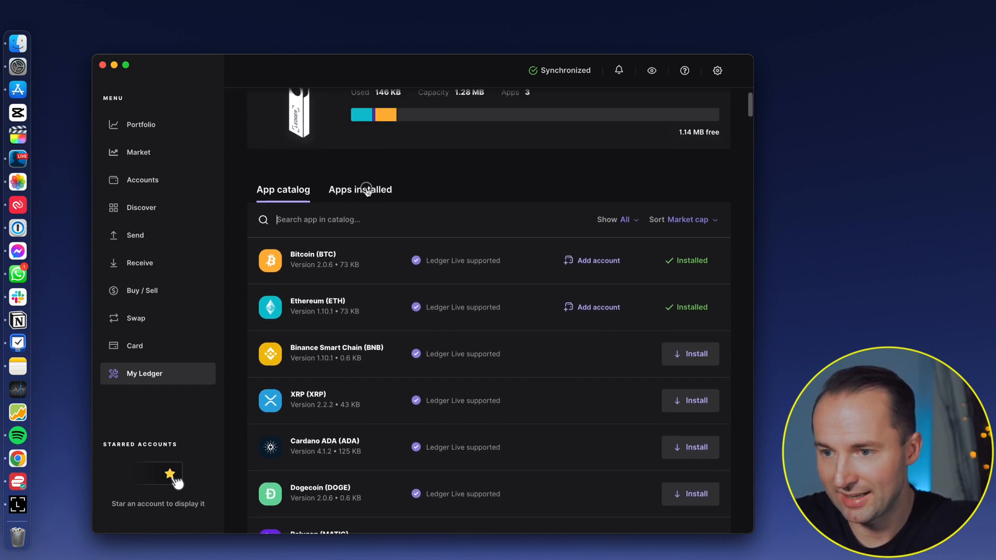
{"action": "left_click", "coordinate": [360, 189]}
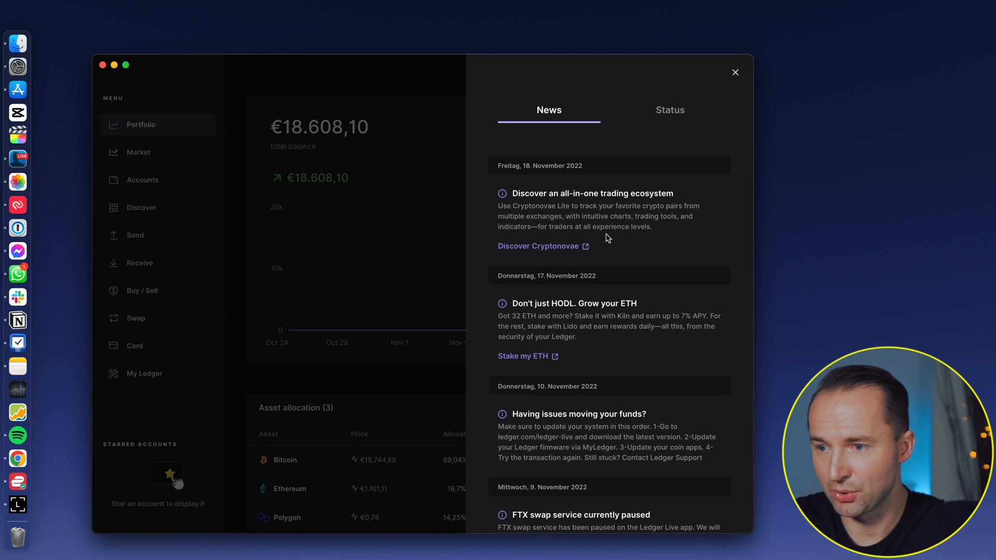
{"action": "left_click", "coordinate": [669, 110]}
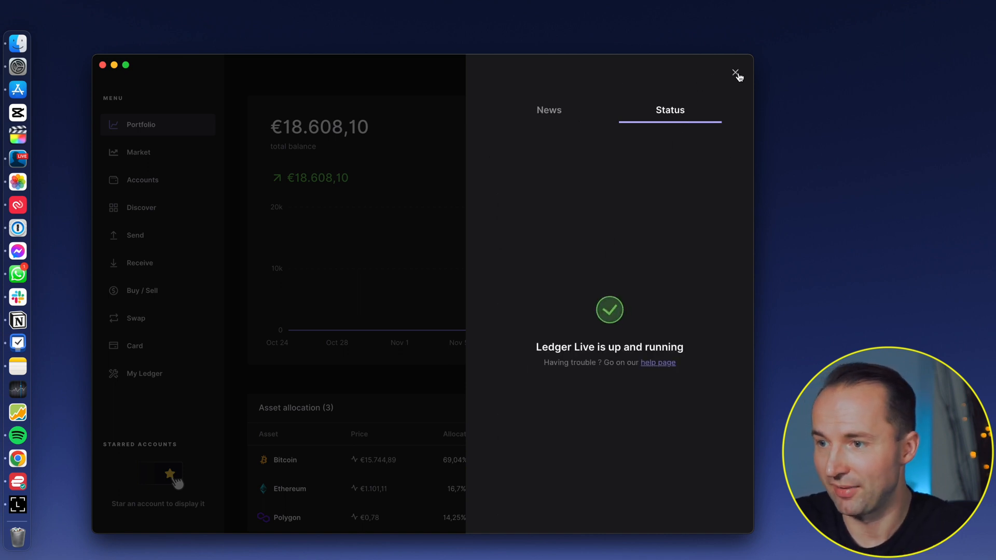
{"action": "left_click", "coordinate": [736, 73]}
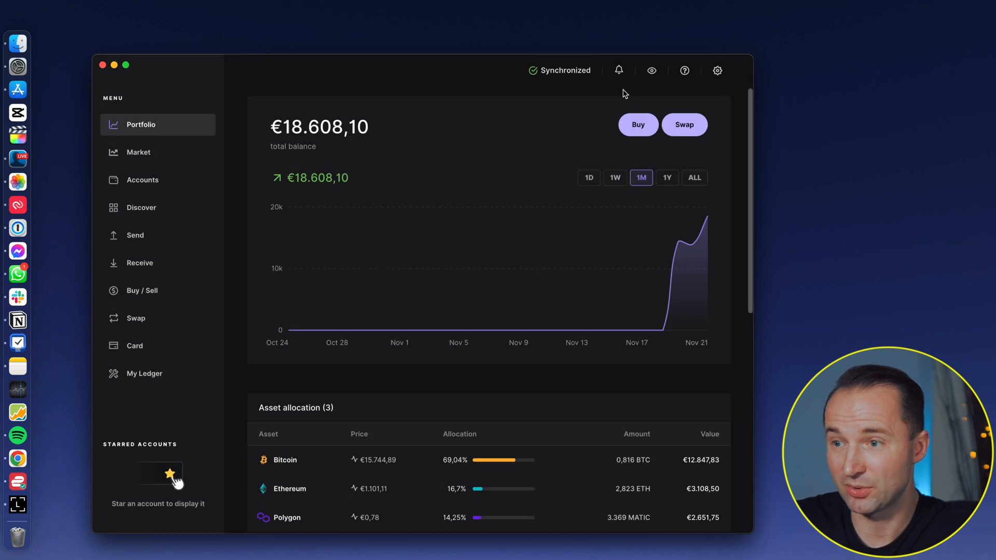
{"action": "mouse_move", "coordinate": [650, 71]}
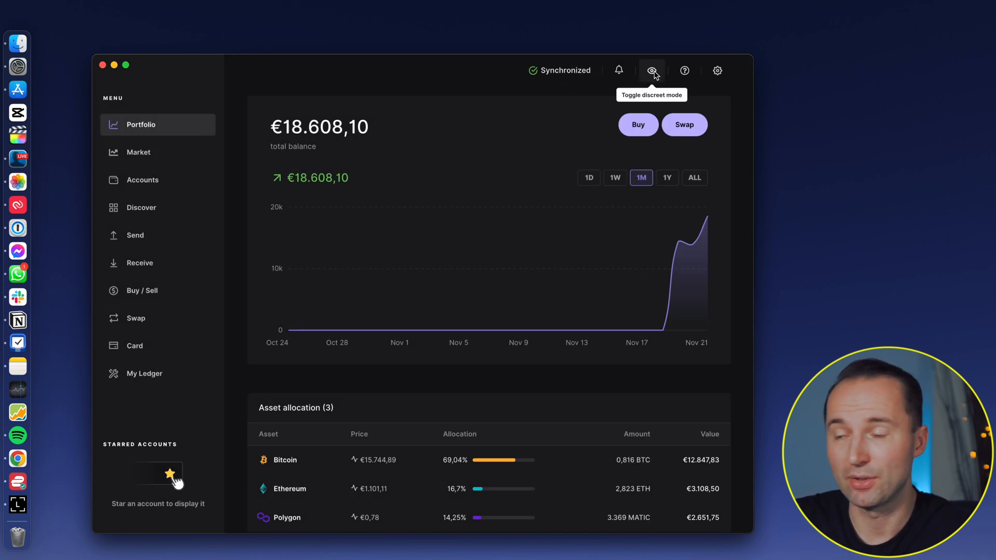
{"action": "left_click", "coordinate": [651, 71]}
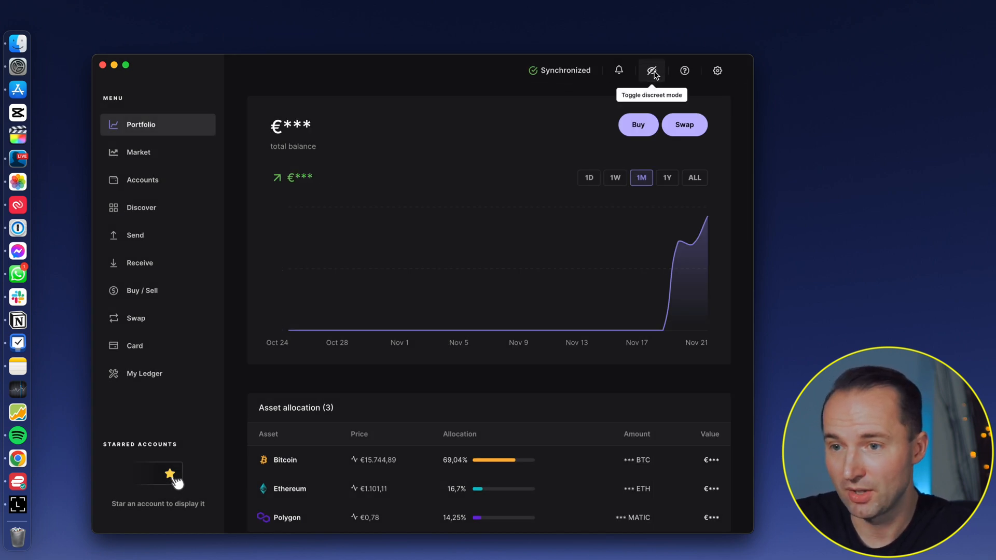
{"action": "left_click", "coordinate": [651, 69]}
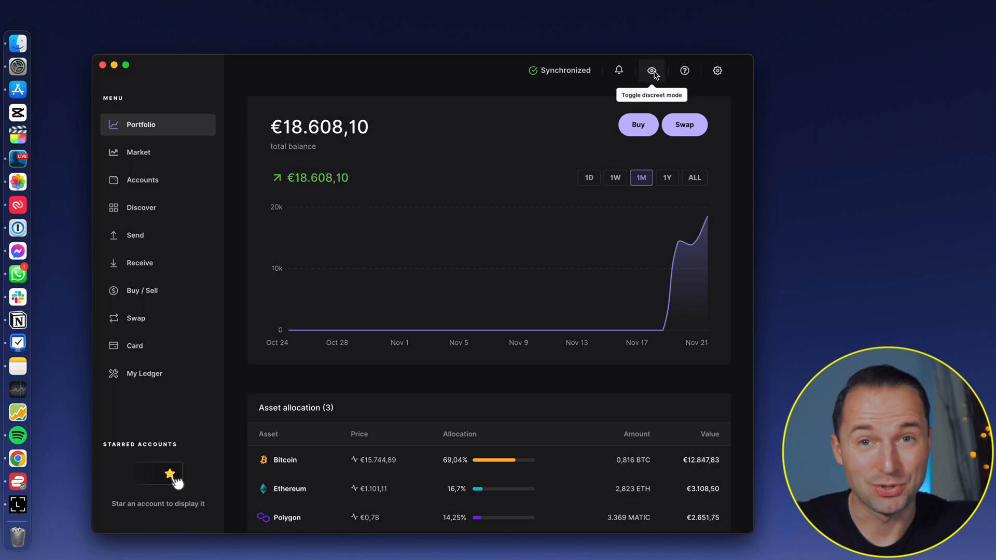
{"action": "mouse_move", "coordinate": [394, 97]}
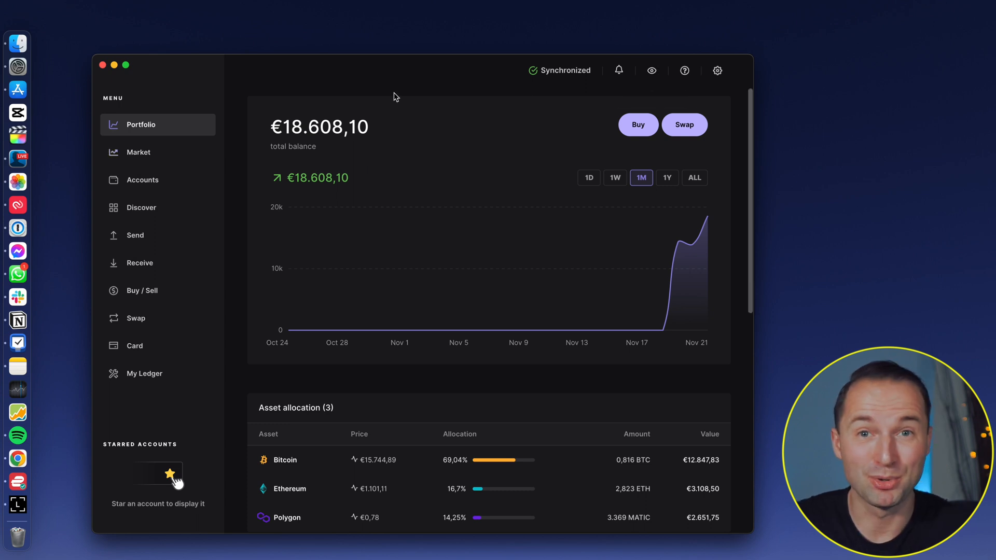
{"action": "mouse_move", "coordinate": [409, 130]}
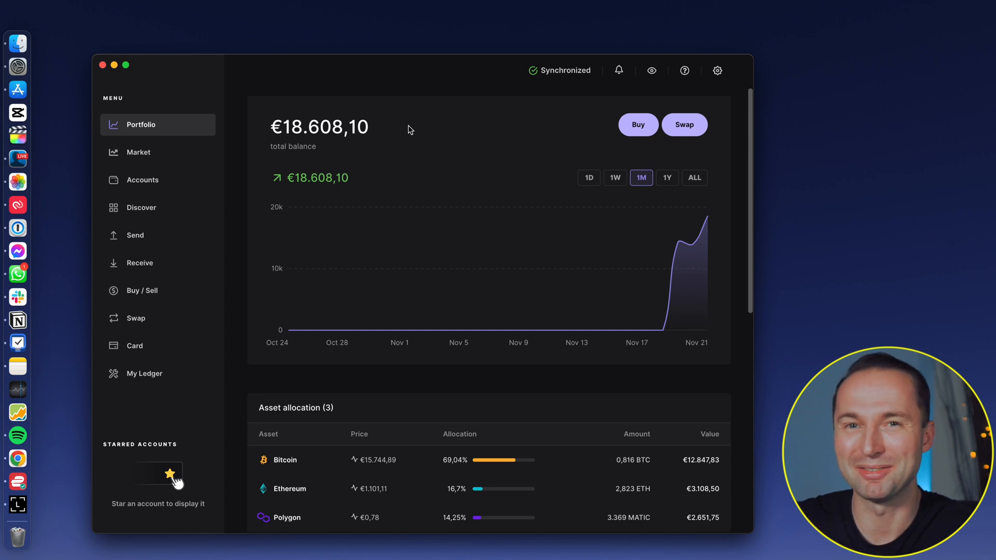
{"action": "mouse_move", "coordinate": [717, 70]}
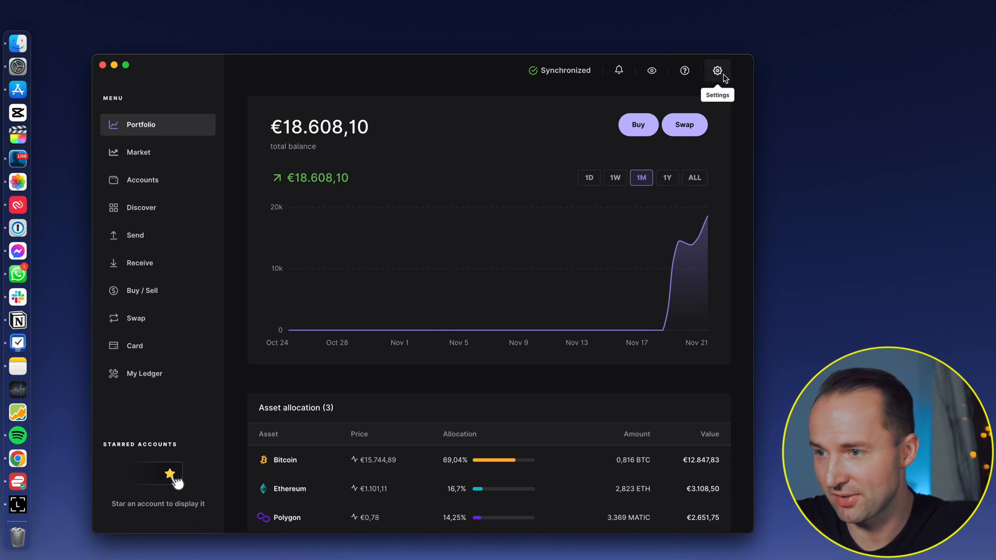
Search 'us' in the Preferred currency list, keep Euro, and review the language, region, theme and privacy options.
{"action": "left_click", "coordinate": [717, 71]}
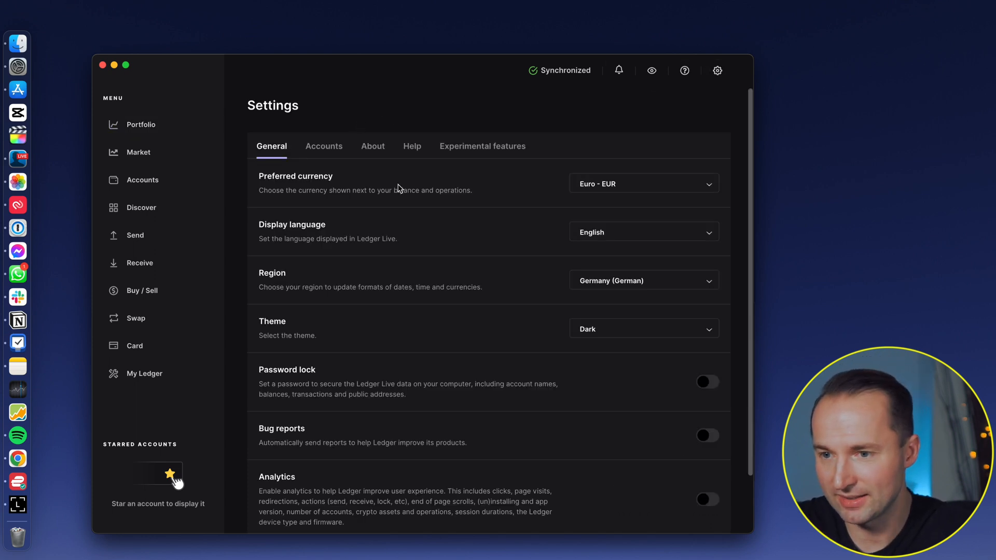
{"action": "left_click", "coordinate": [642, 182]}
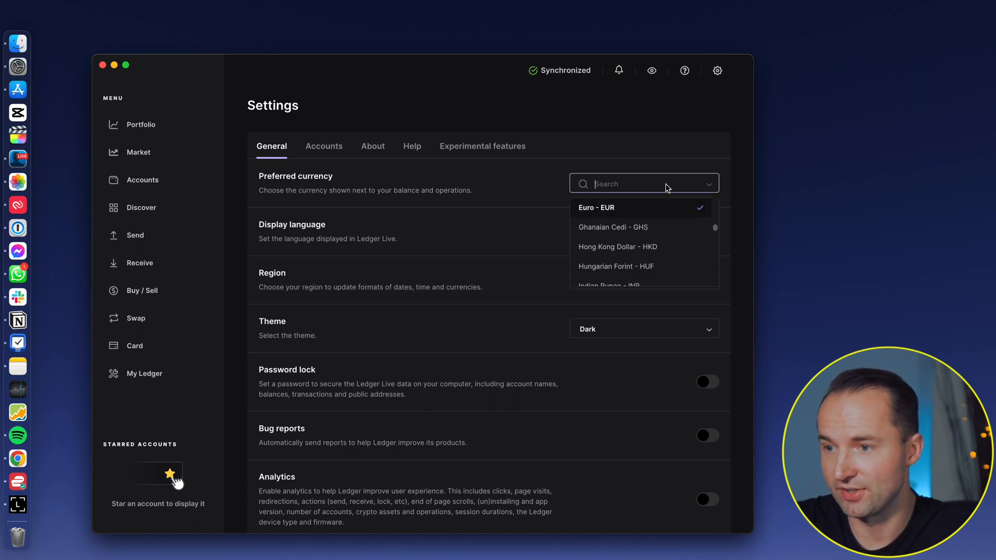
{"action": "type", "text": "us"}
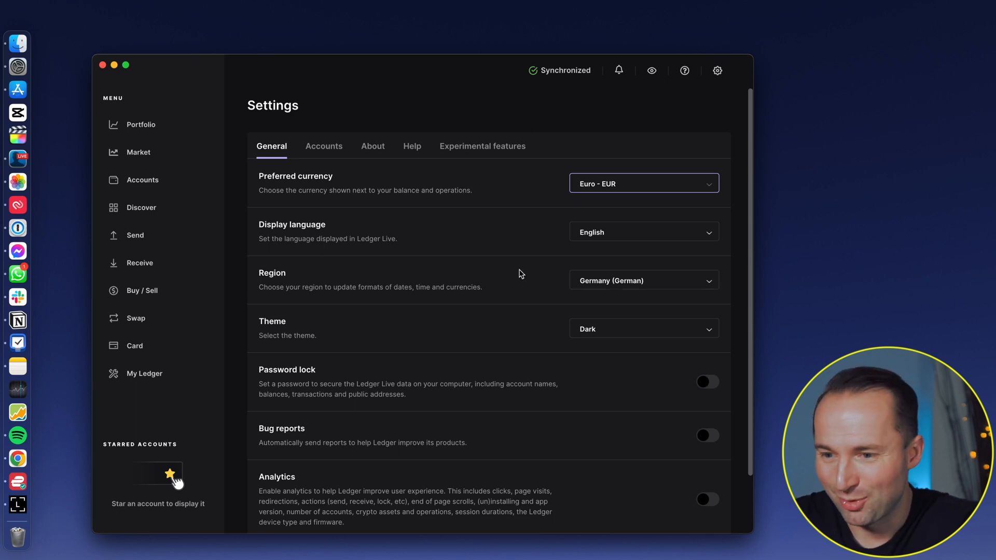
{"action": "scroll", "scroll_direction": "down", "scroll_amount": 3}
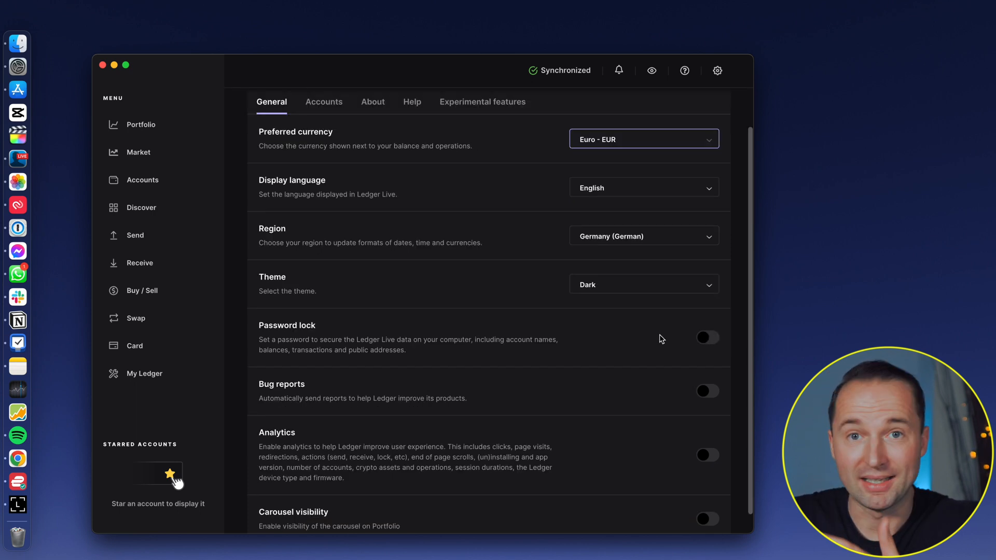
{"action": "scroll", "scroll_direction": "down", "scroll_amount": 3}
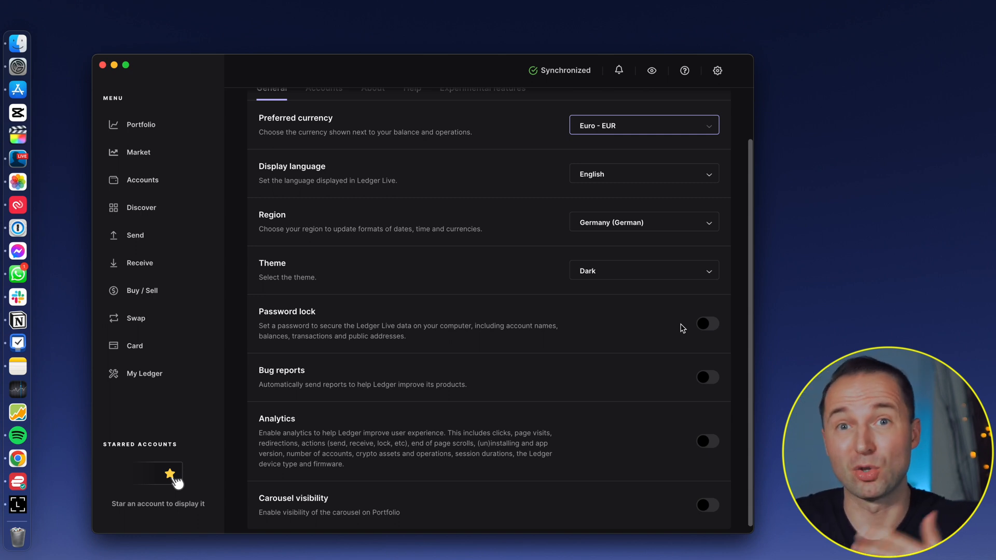
Show the Accounts settings and start the export of accounts to the mobile app.
{"action": "left_click", "coordinate": [323, 146]}
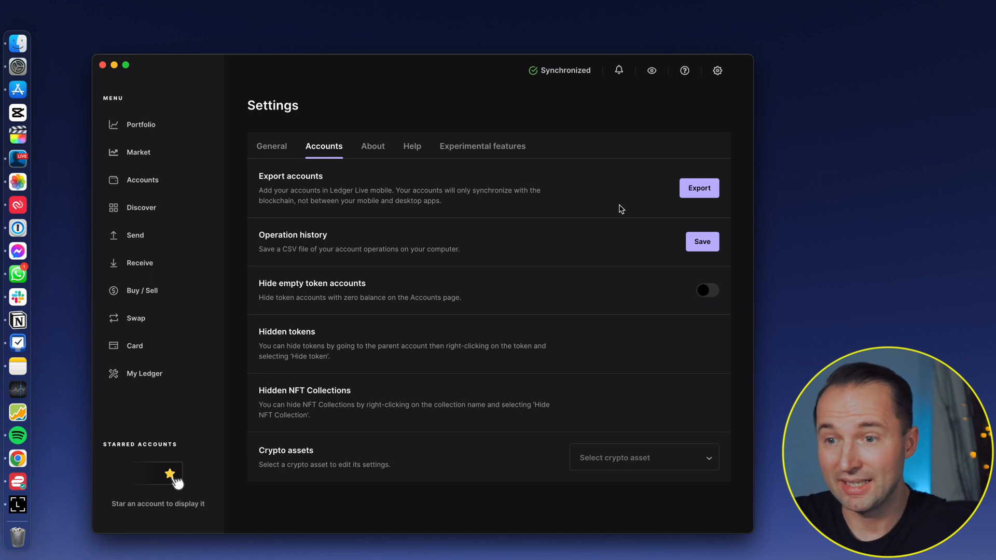
{"action": "mouse_move", "coordinate": [603, 202]}
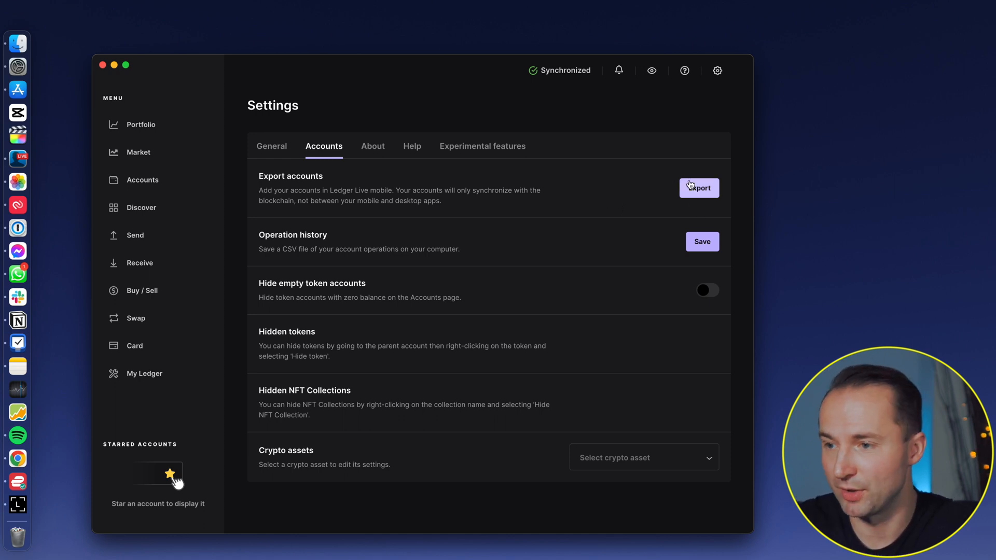
{"action": "left_click", "coordinate": [698, 188]}
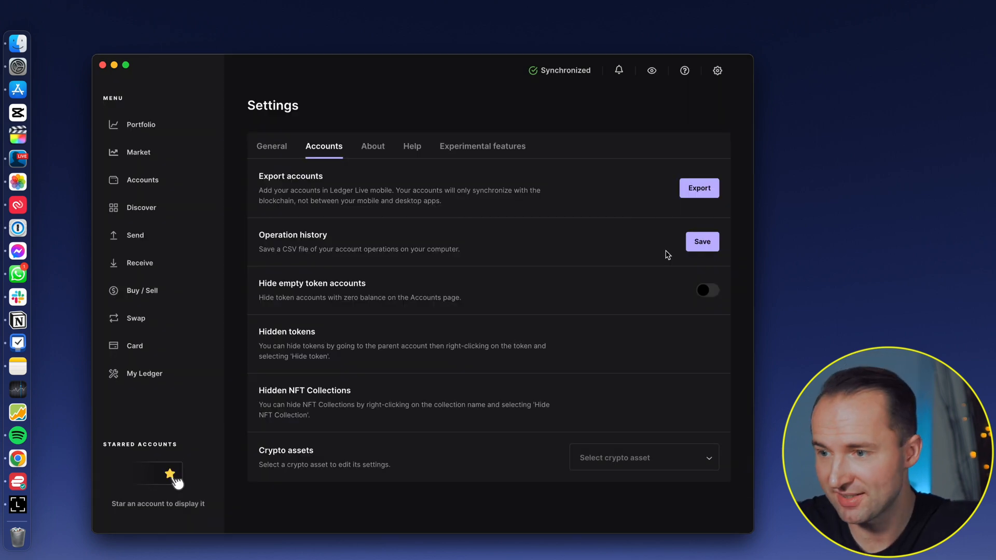
{"action": "mouse_move", "coordinate": [709, 255]}
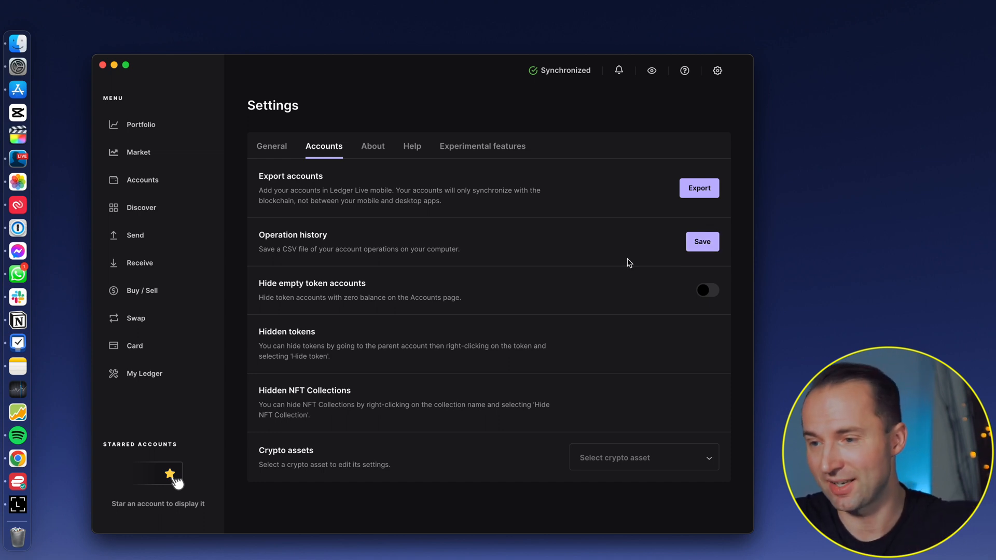
{"action": "mouse_move", "coordinate": [659, 299]}
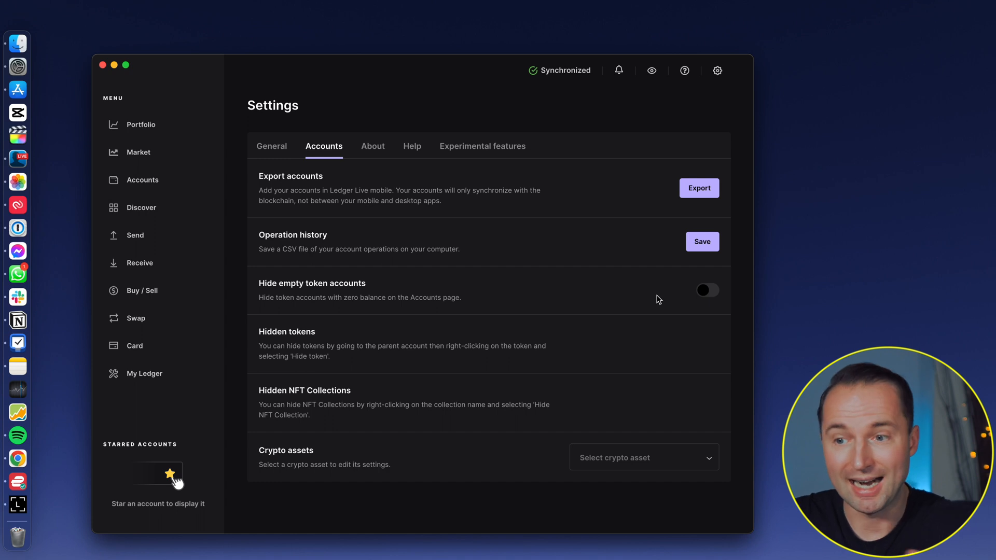
{"action": "mouse_move", "coordinate": [656, 312]}
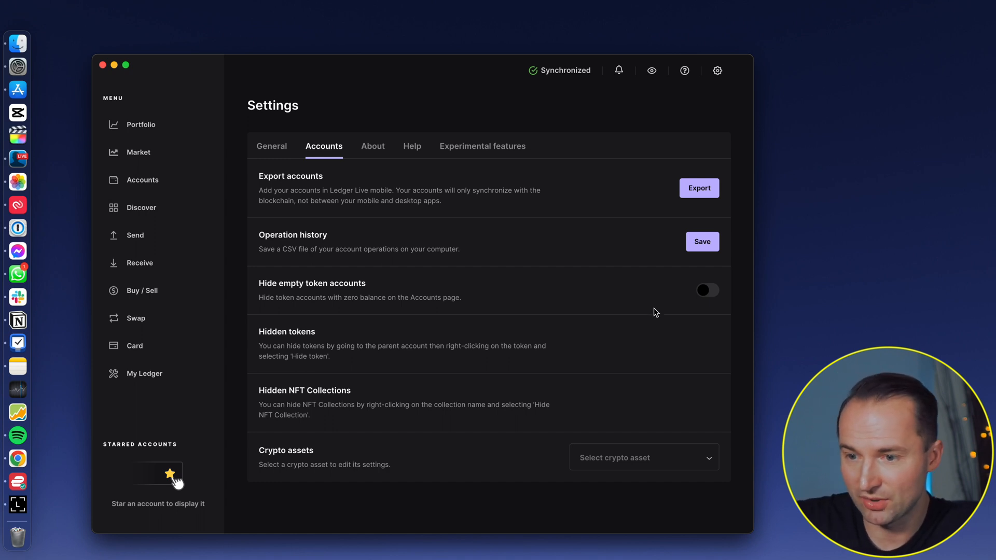
{"action": "mouse_move", "coordinate": [661, 406]}
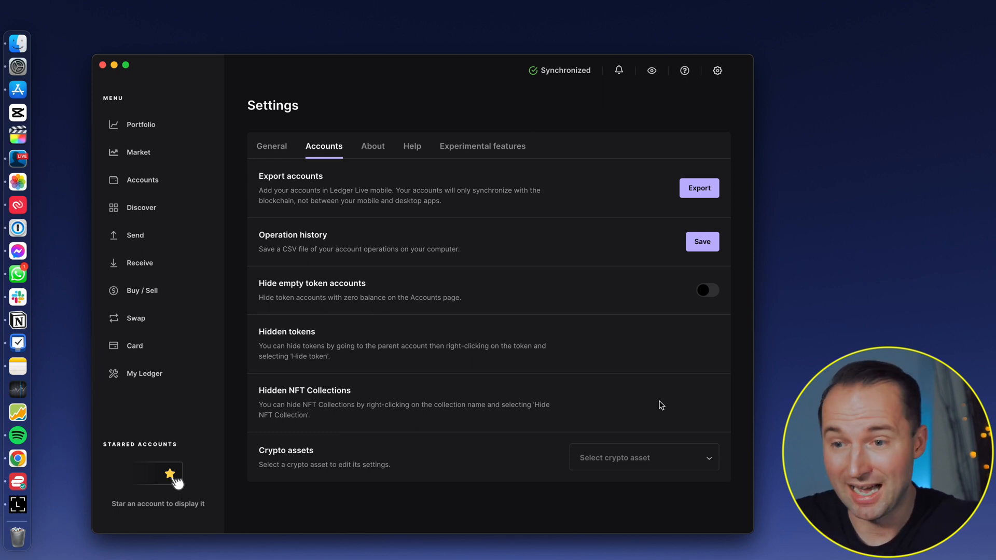
Review the About, Help and Experimental features settings, then return to the €18,560.14 portfolio overview.
{"action": "left_click", "coordinate": [373, 146]}
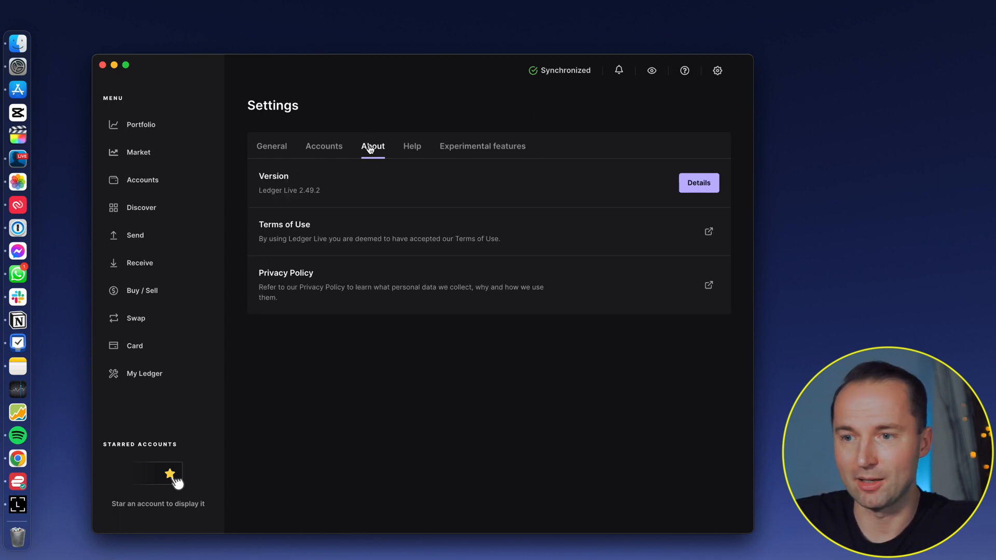
{"action": "left_click", "coordinate": [412, 146]}
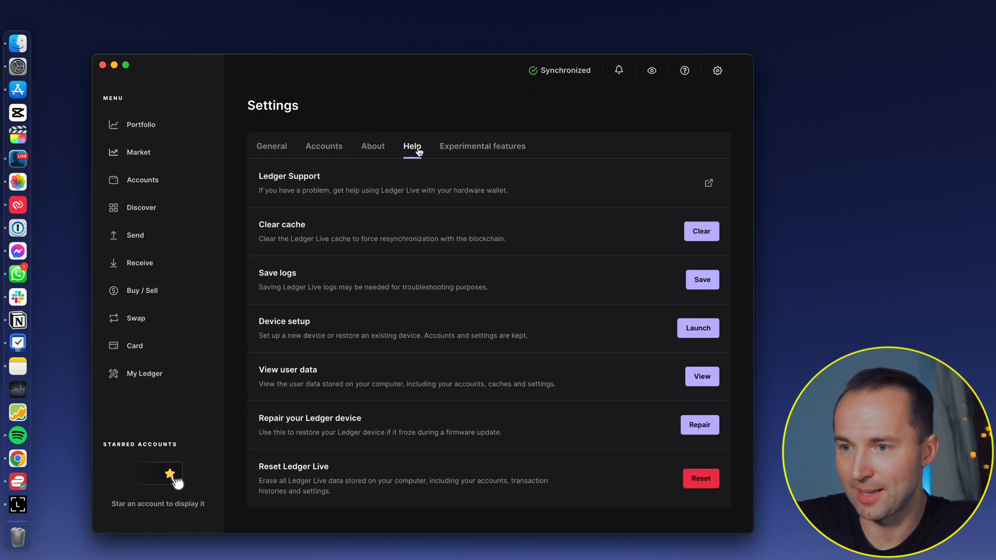
{"action": "left_click", "coordinate": [483, 146]}
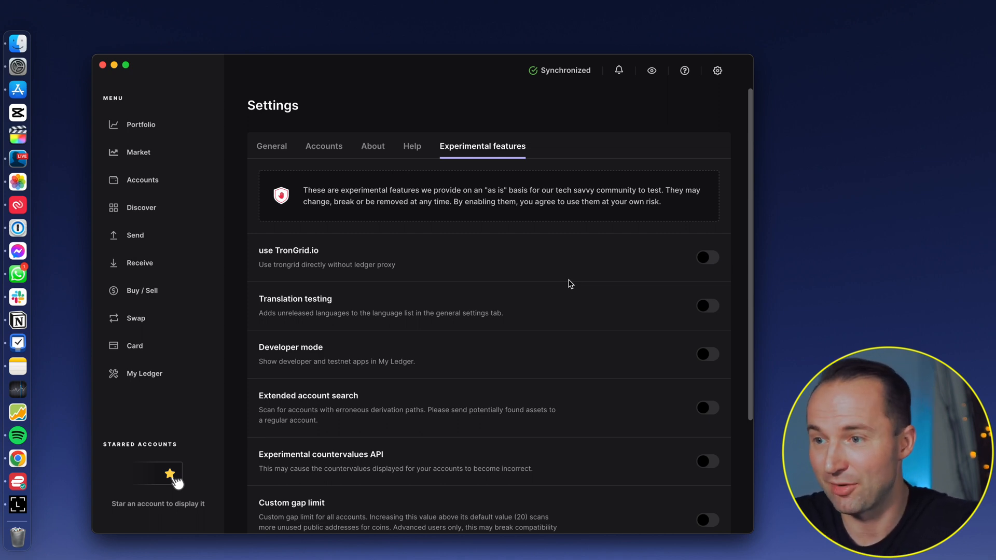
{"action": "left_click", "coordinate": [140, 125]}
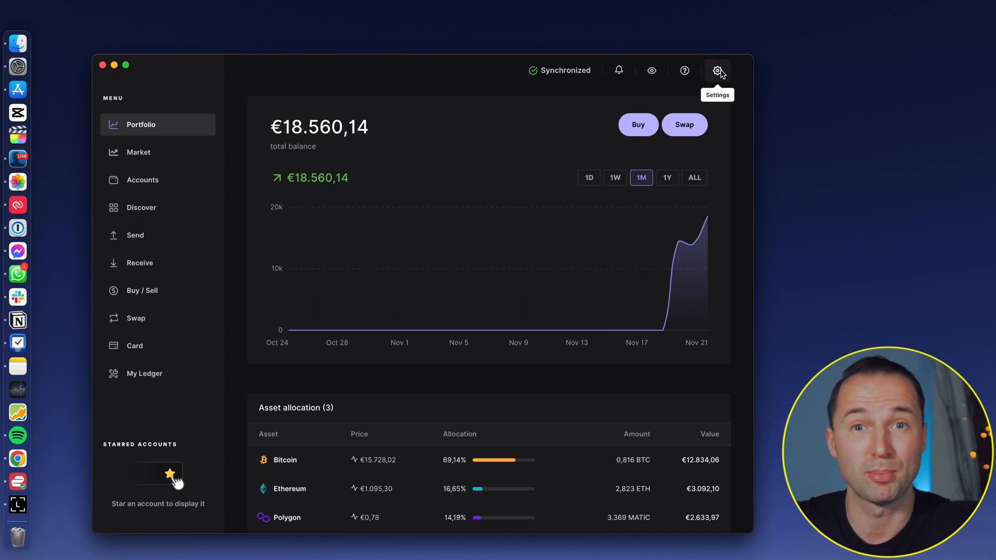
Reopen the Accounts settings and start the export of accounts to the mobile app again.
{"action": "left_click", "coordinate": [717, 70]}
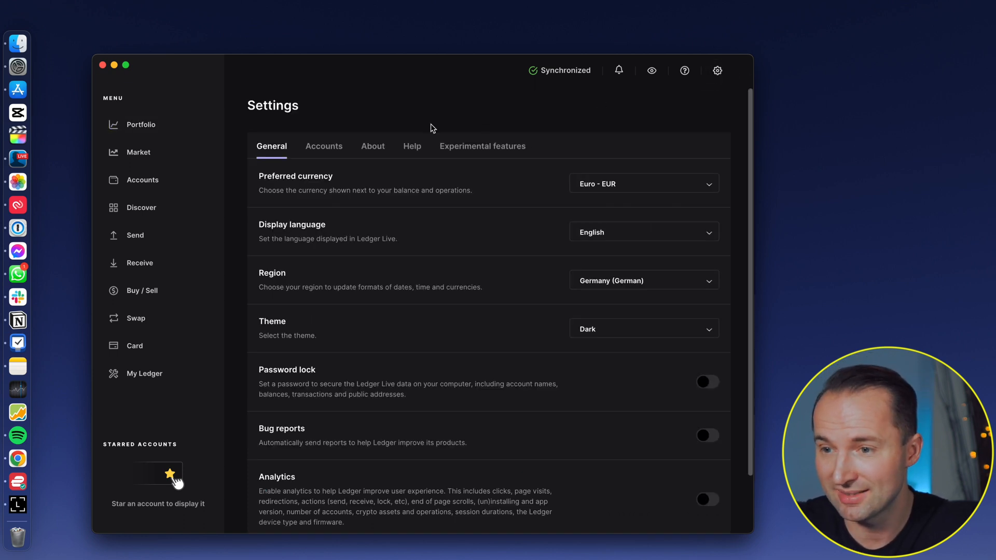
{"action": "left_click", "coordinate": [324, 146]}
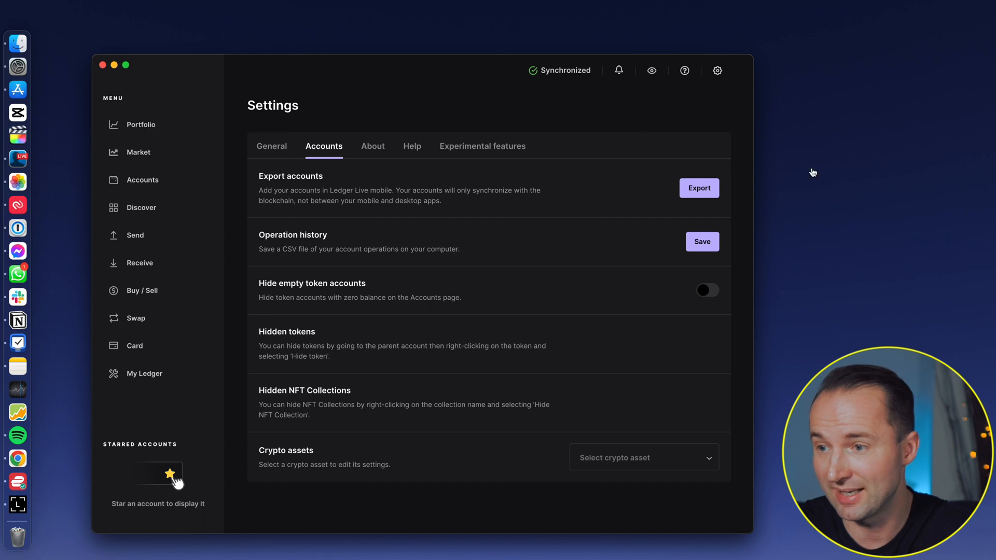
{"action": "left_click", "coordinate": [698, 187]}
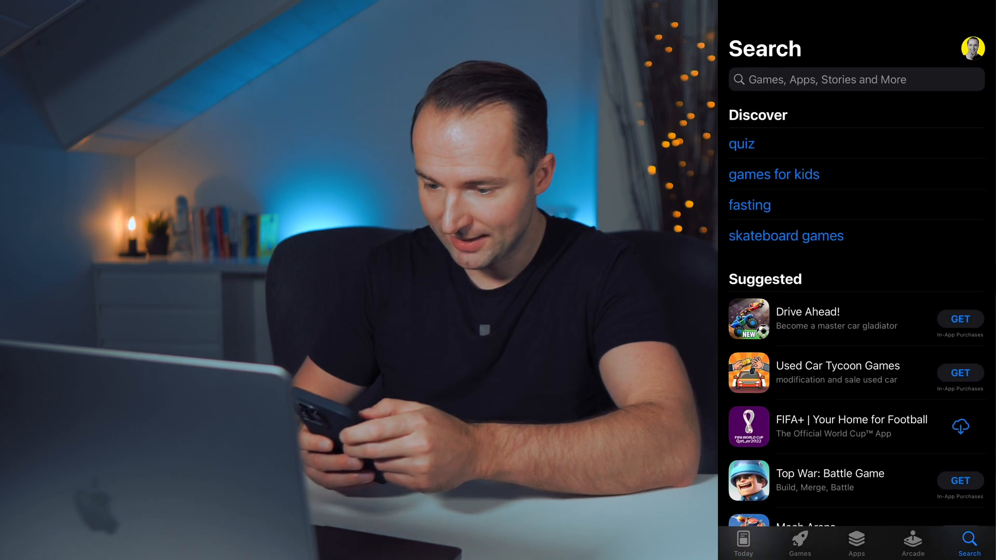
Search 'ledger' in the App Store, pick Ledger Live, and launch it to the €18,507.35 wallet balance.
{"action": "type", "text": "ledger"}
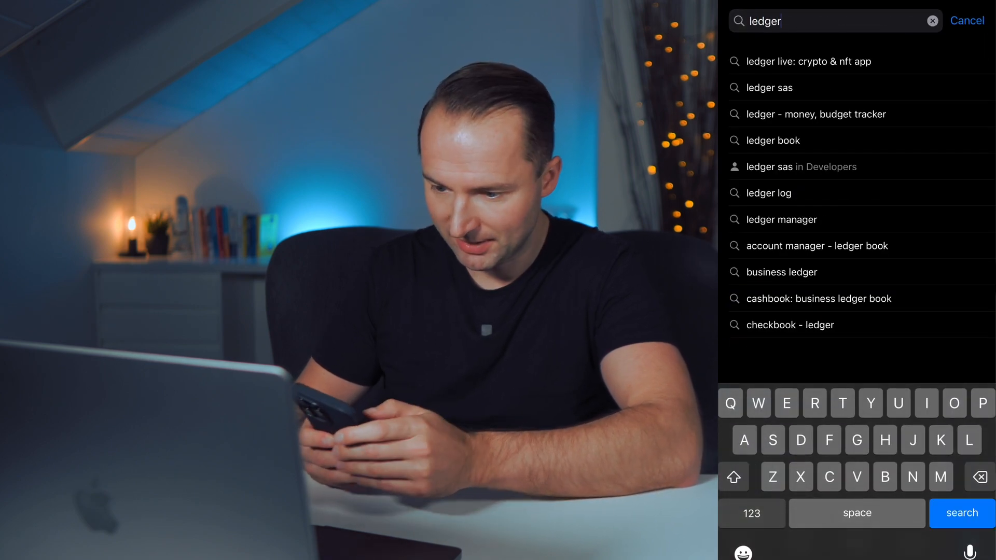
{"action": "left_click", "coordinate": [809, 62]}
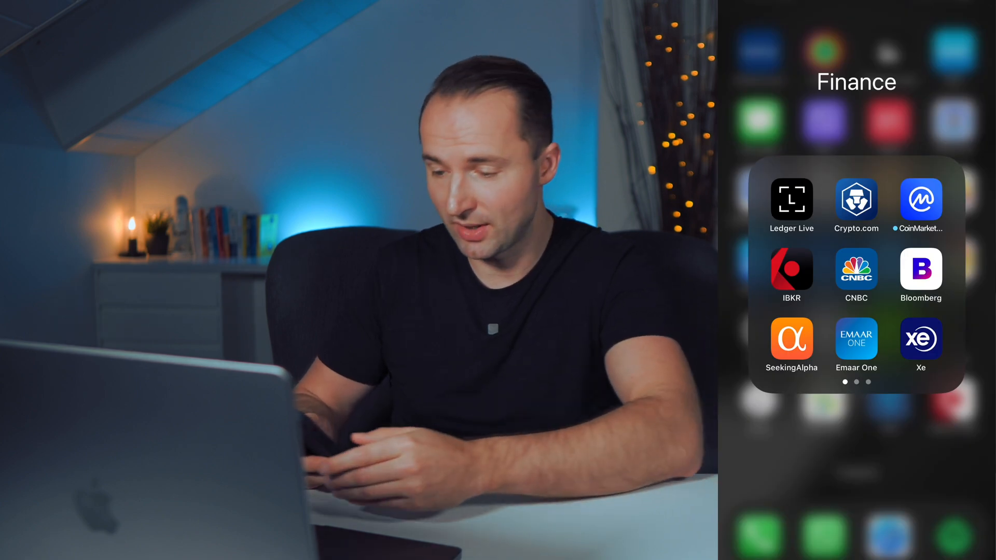
{"action": "left_click", "coordinate": [792, 200]}
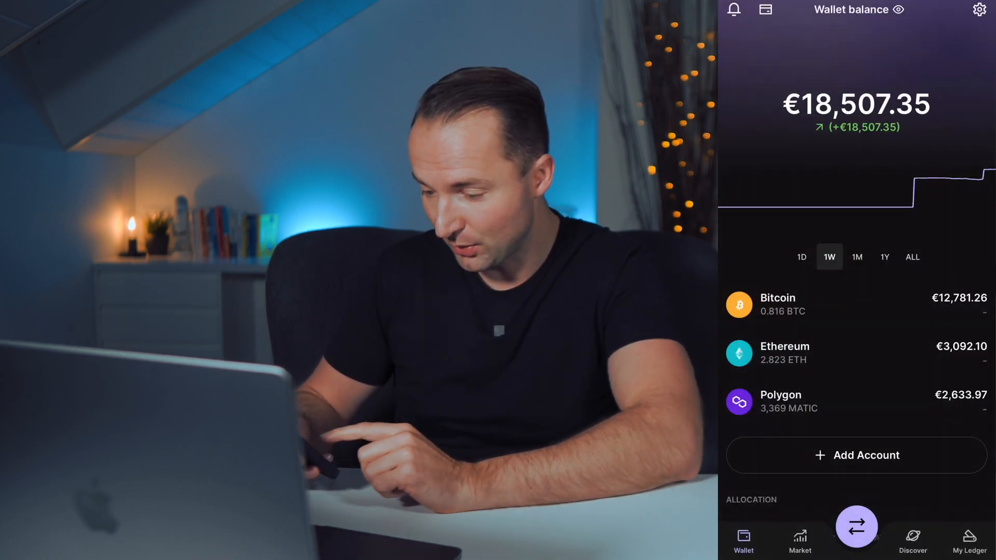
Add accounts via Import from desktop, confirming the Bitcoin, Ethereum and Polygon accounts with desktop settings.
{"action": "left_click", "coordinate": [854, 455]}
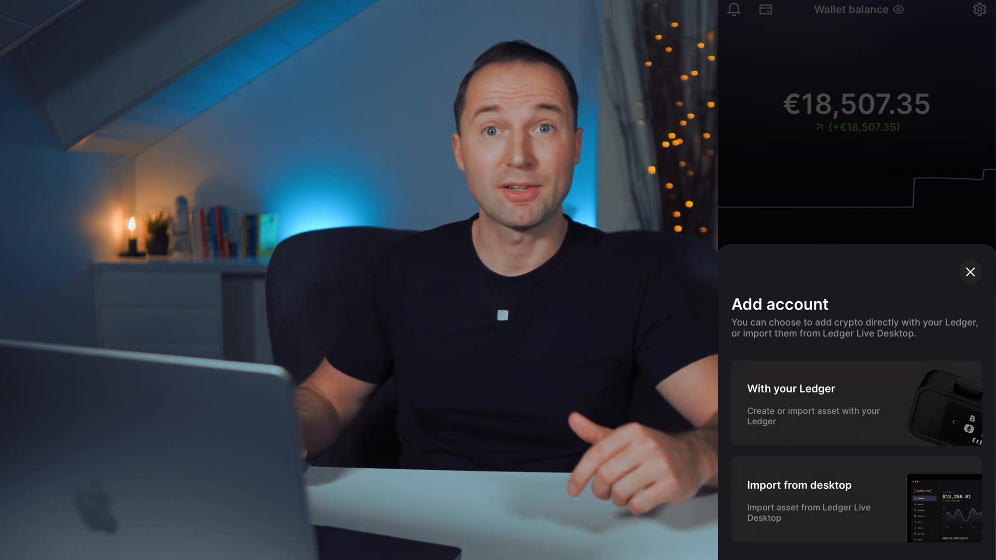
{"action": "left_click", "coordinate": [808, 502]}
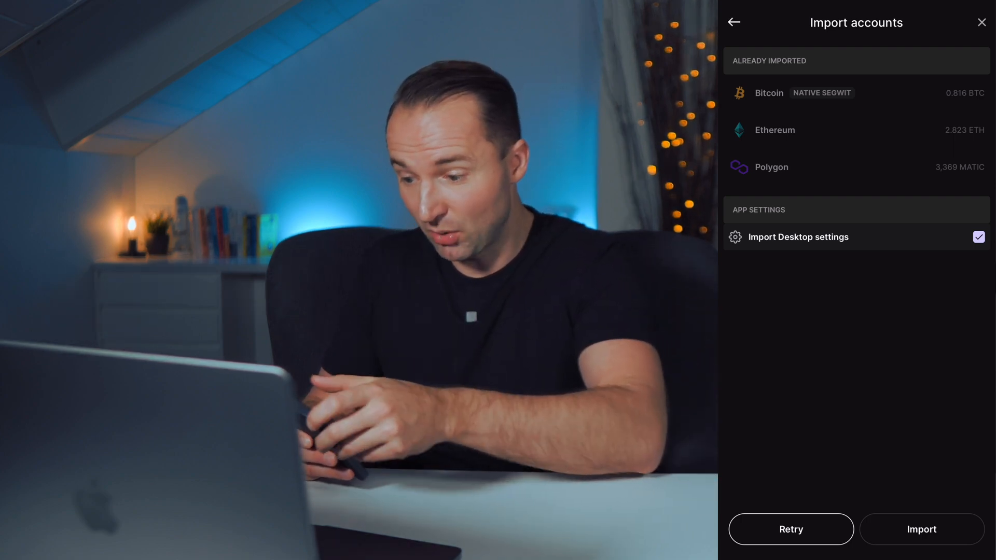
{"action": "left_click", "coordinate": [920, 529]}
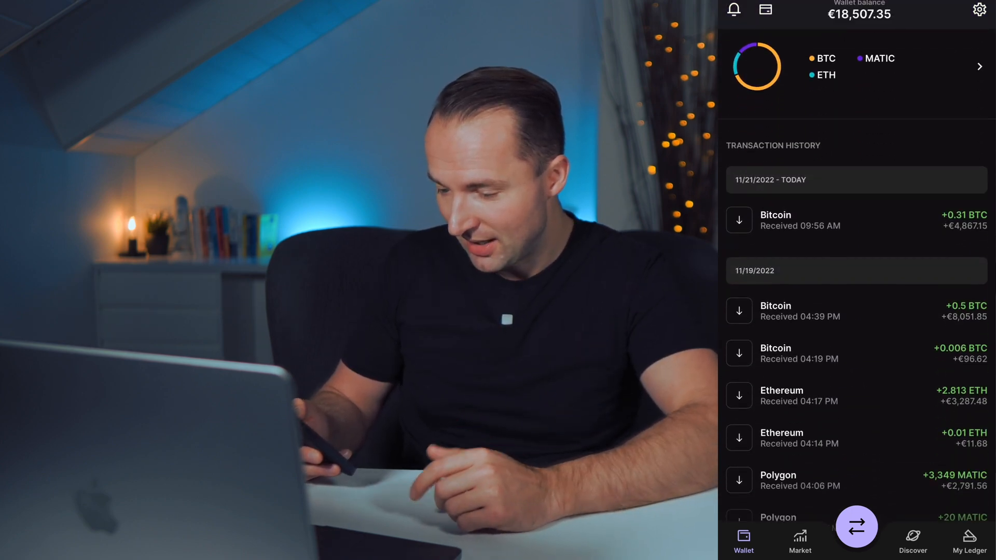
Browse the Market and Discover sections, then reach the My Ledger device pairing screen.
{"action": "left_click", "coordinate": [798, 540]}
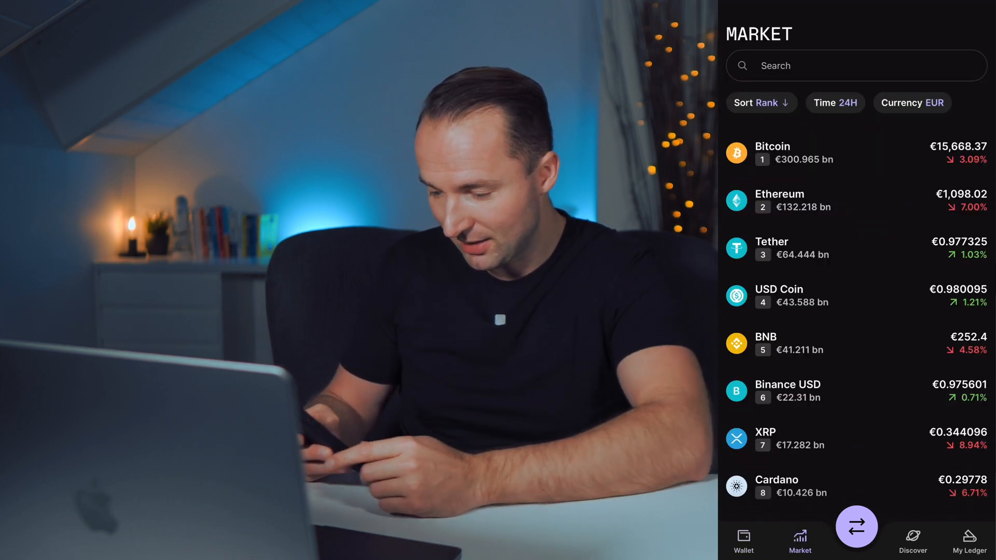
{"action": "left_click", "coordinate": [912, 541]}
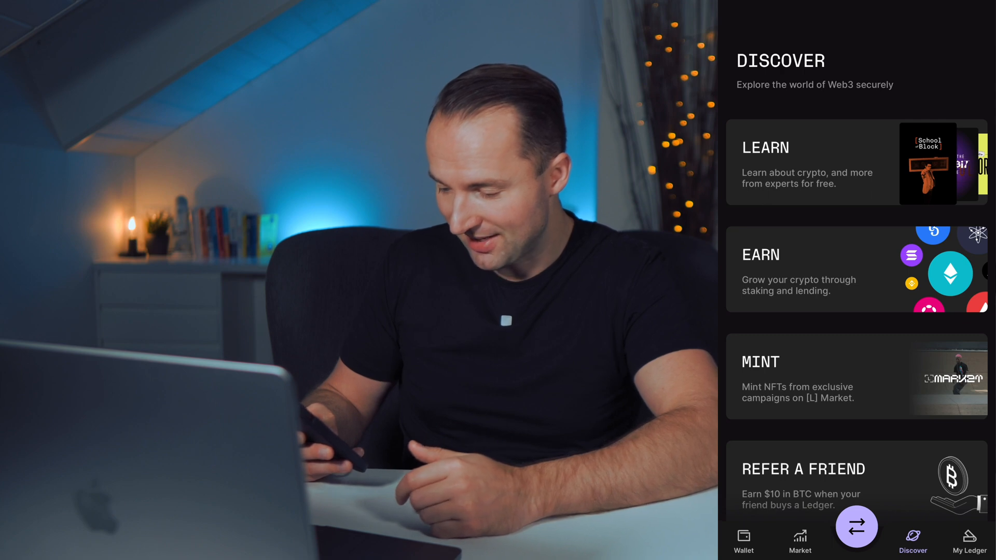
{"action": "left_click", "coordinate": [968, 540]}
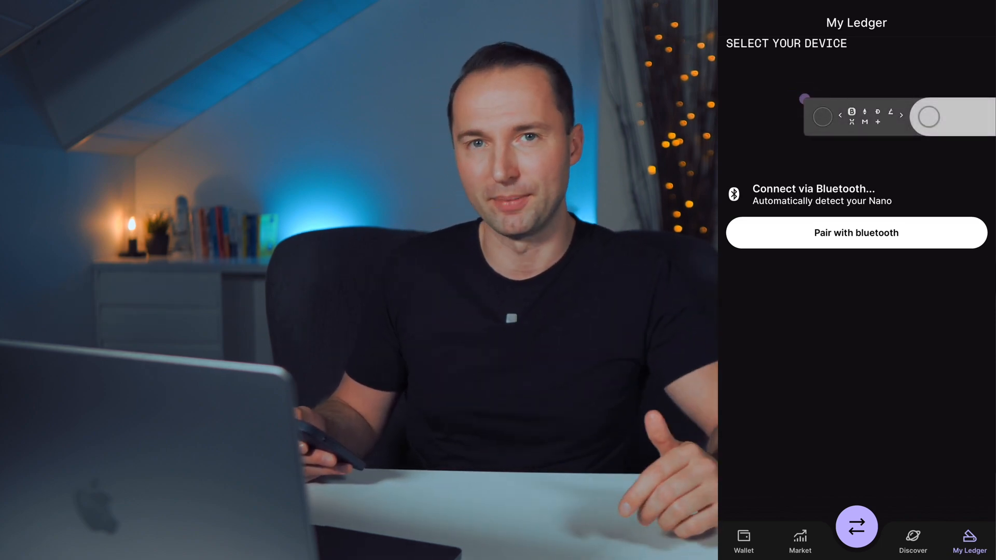
Show the send, receive, buy, sell and swap transfer actions, then dismiss them back to the wallet.
{"action": "left_click", "coordinate": [856, 526]}
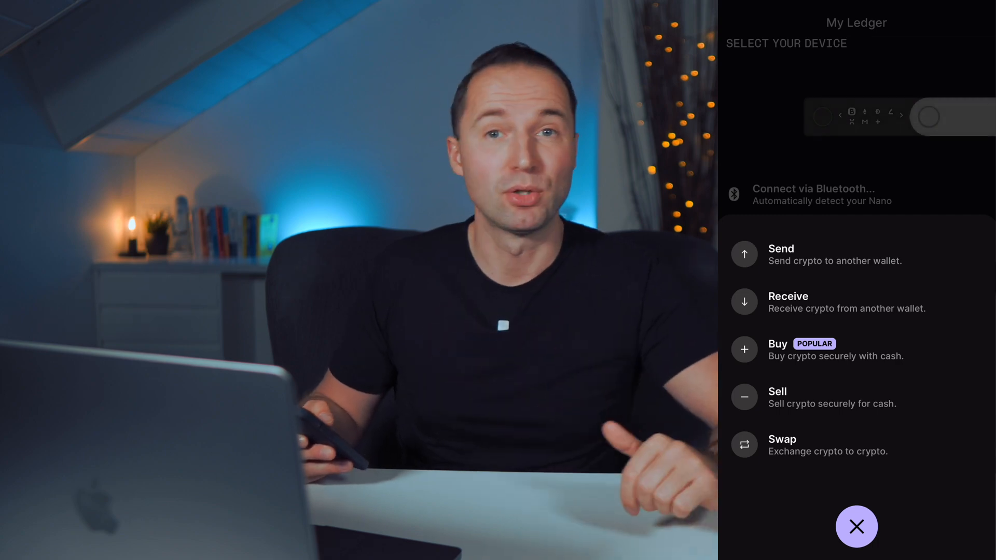
{"action": "left_click", "coordinate": [856, 527]}
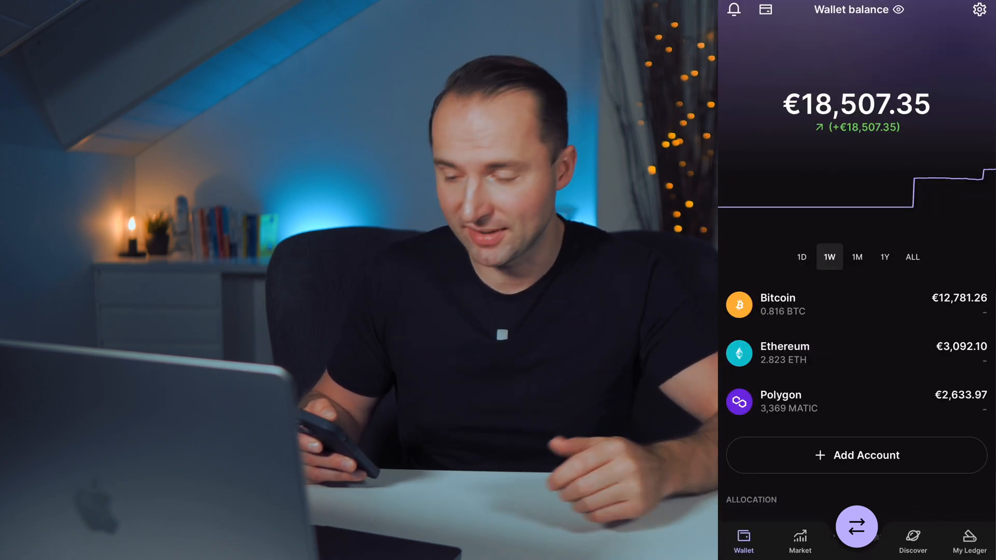